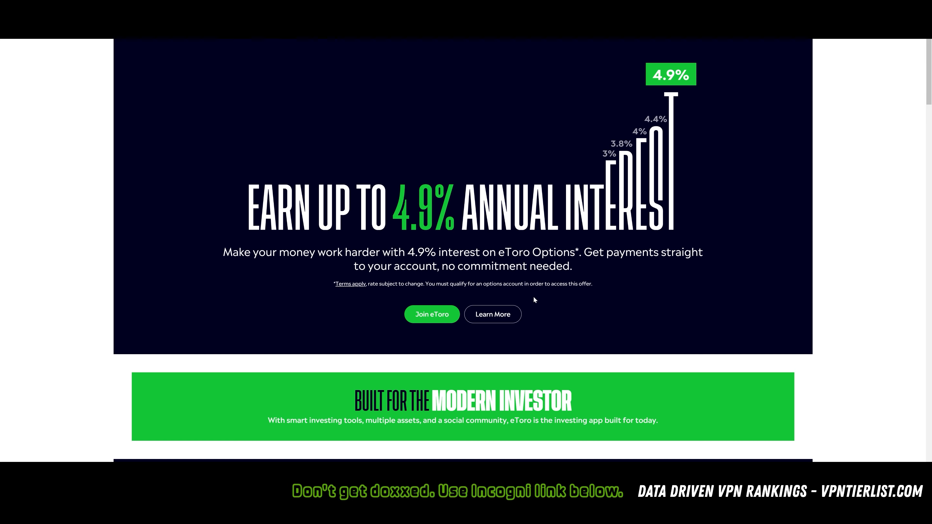
pyautogui.moveTo(605, 242)
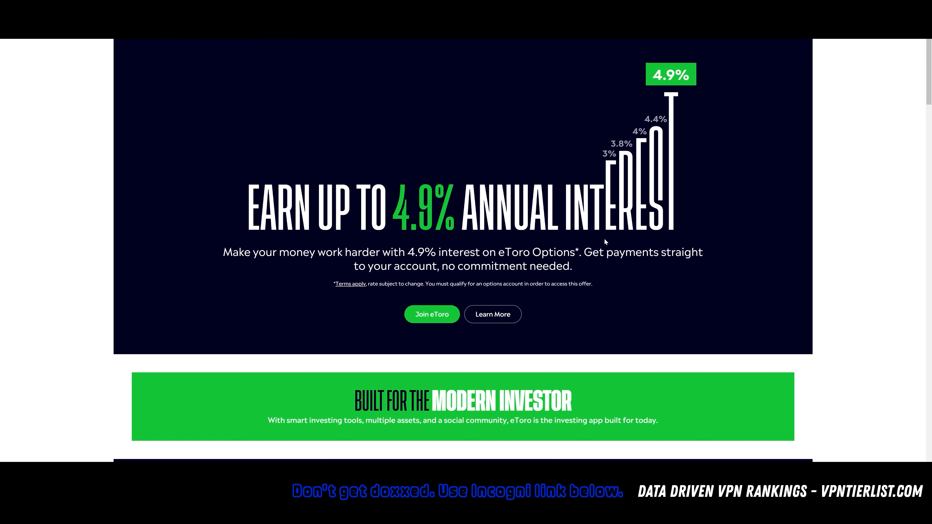
pyautogui.moveTo(596, 238)
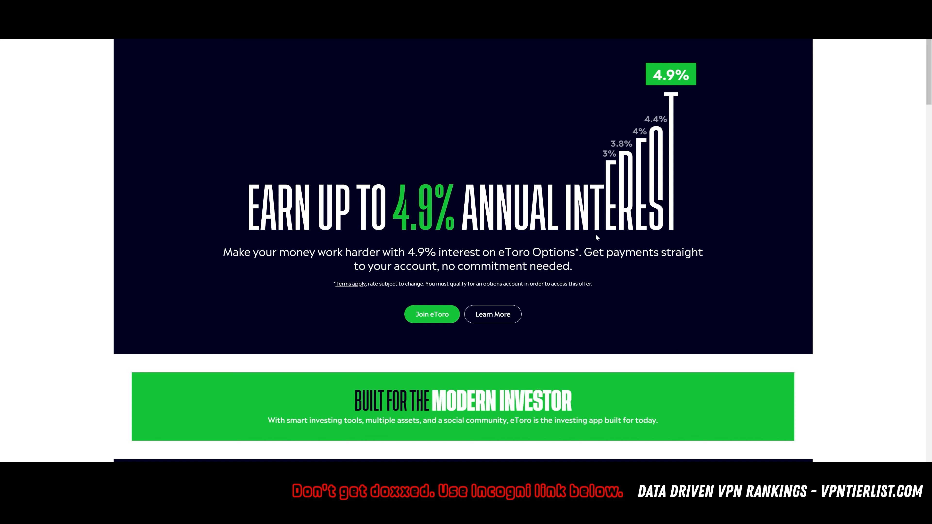
pyautogui.moveTo(550, 209)
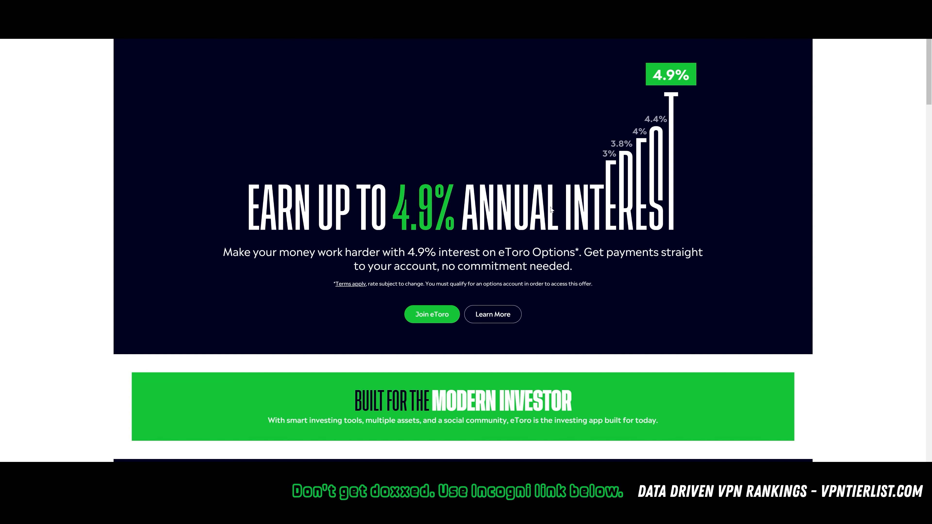
pyautogui.moveTo(639, 212)
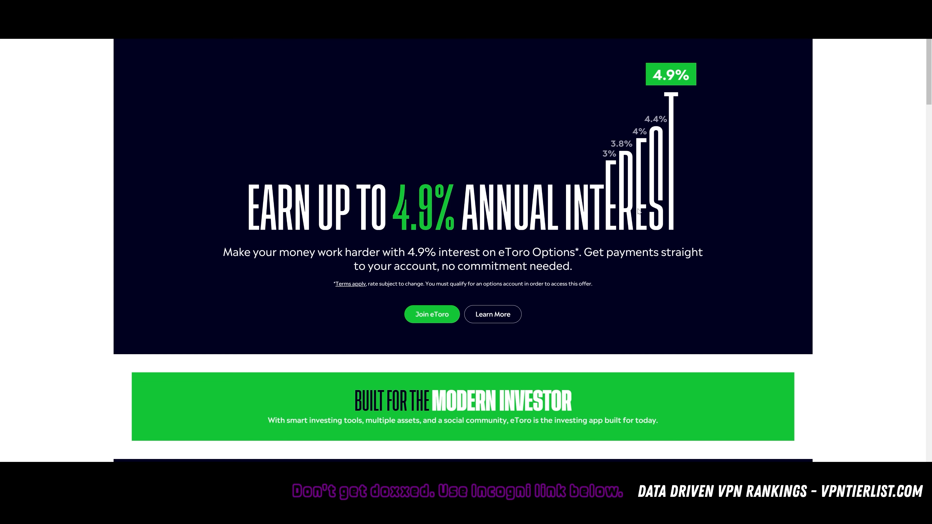
# - Scroll the eToro homepage past the interest banner, marketplace and reviews to 'Learn by doing, risk free'
pyautogui.scroll(-3)
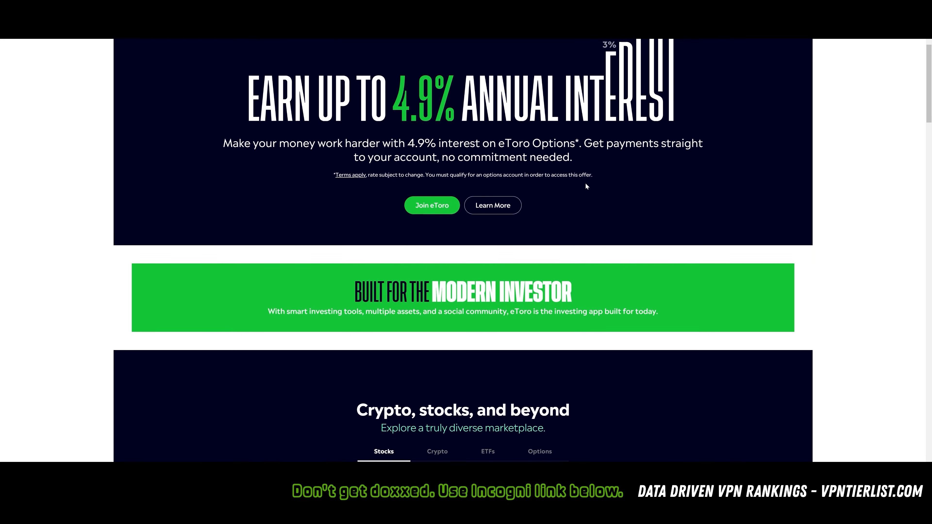
pyautogui.scroll(3)
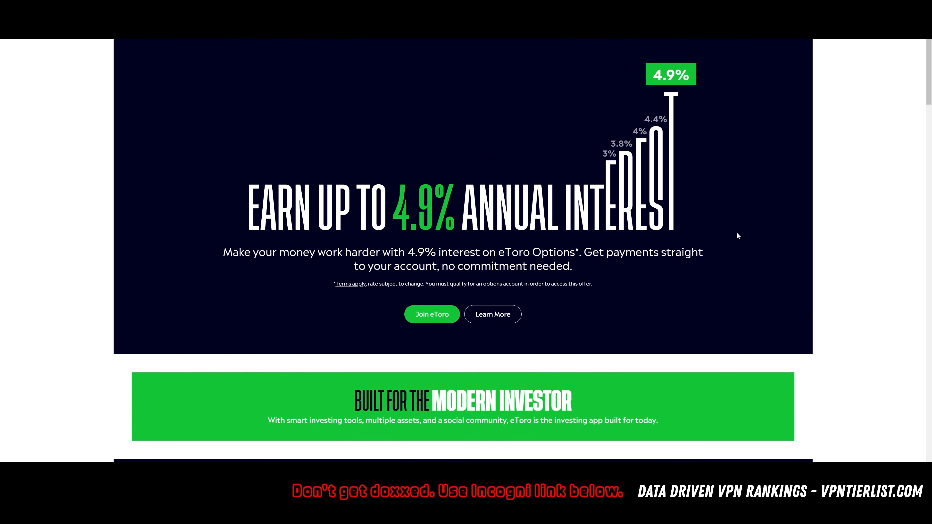
pyautogui.scroll(-3)
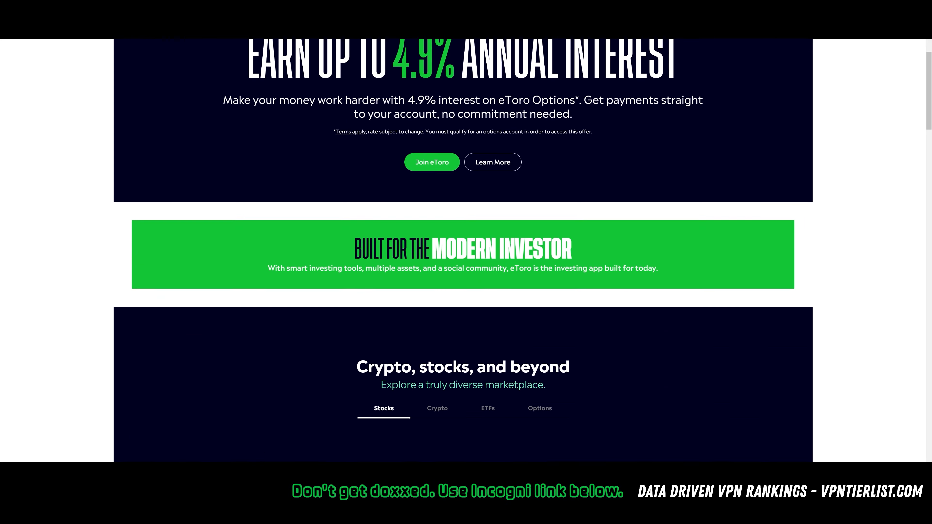
pyautogui.scroll(-3)
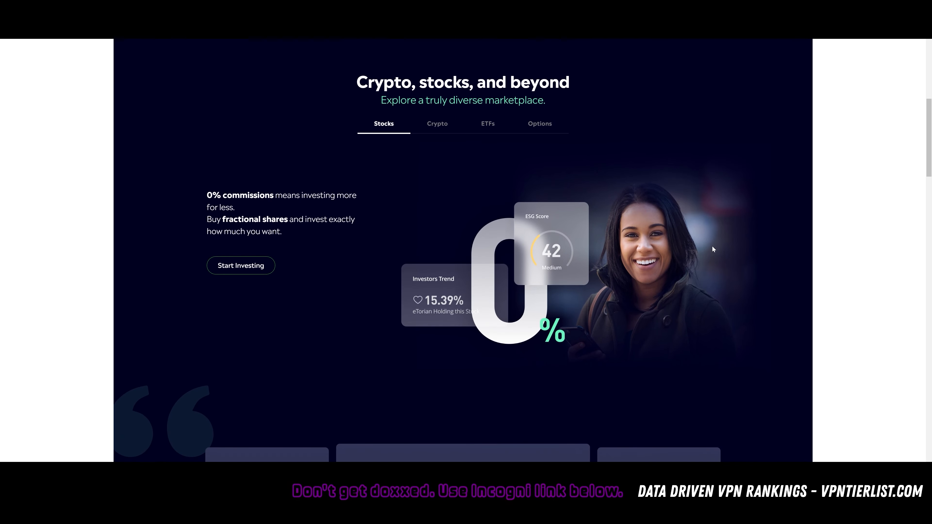
pyautogui.scroll(-3)
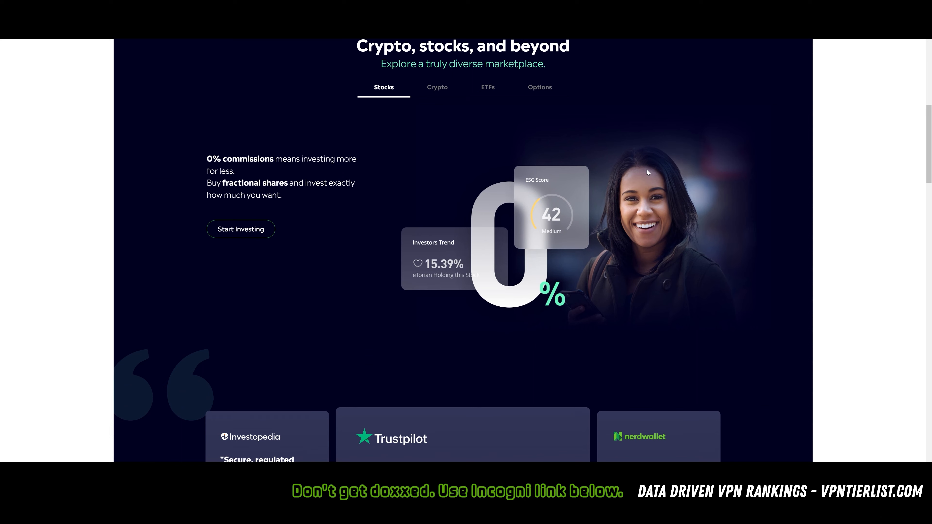
pyautogui.scroll(-3)
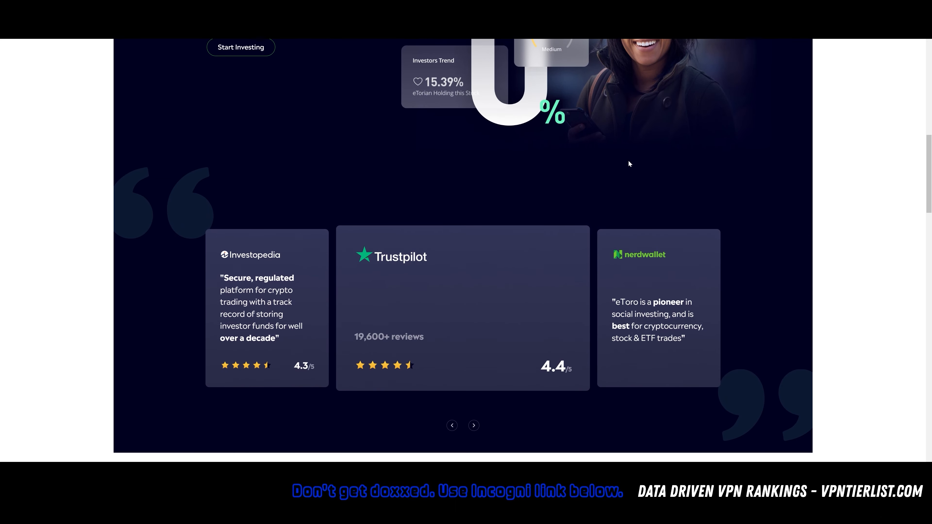
pyautogui.scroll(3)
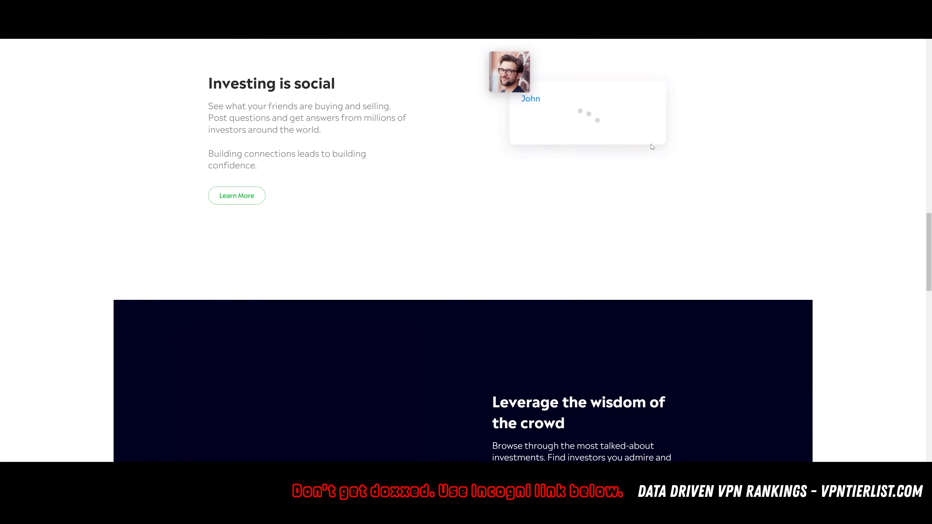
pyautogui.scroll(-3)
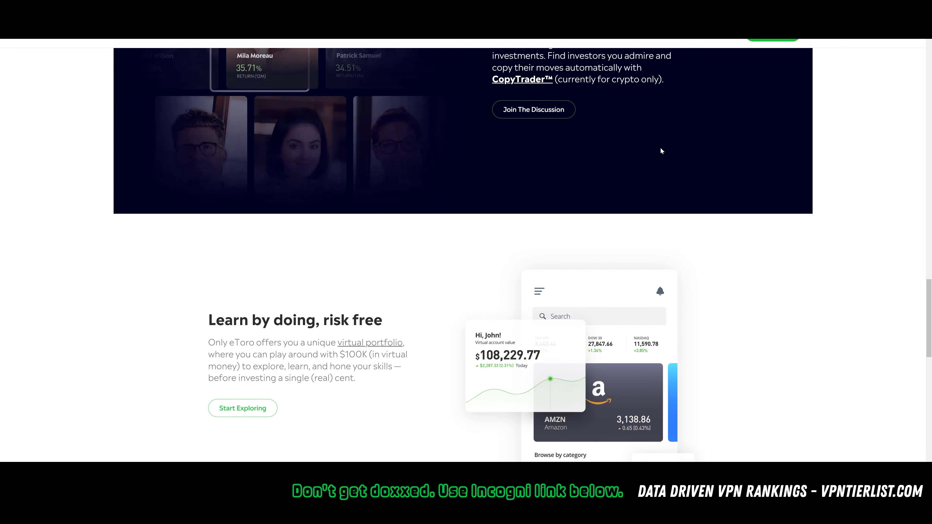
pyautogui.scroll(-3)
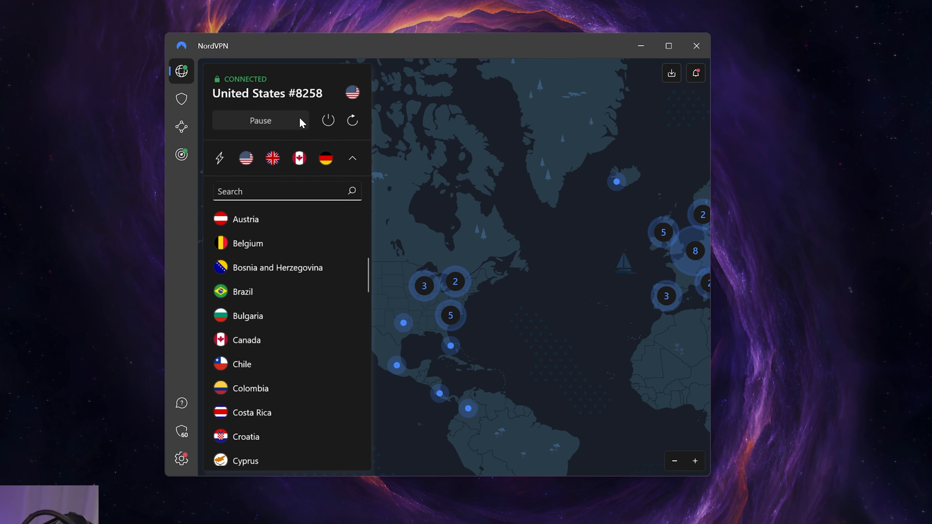
# - Pause the United States VPN connection for five minutes
pyautogui.click(259, 119)
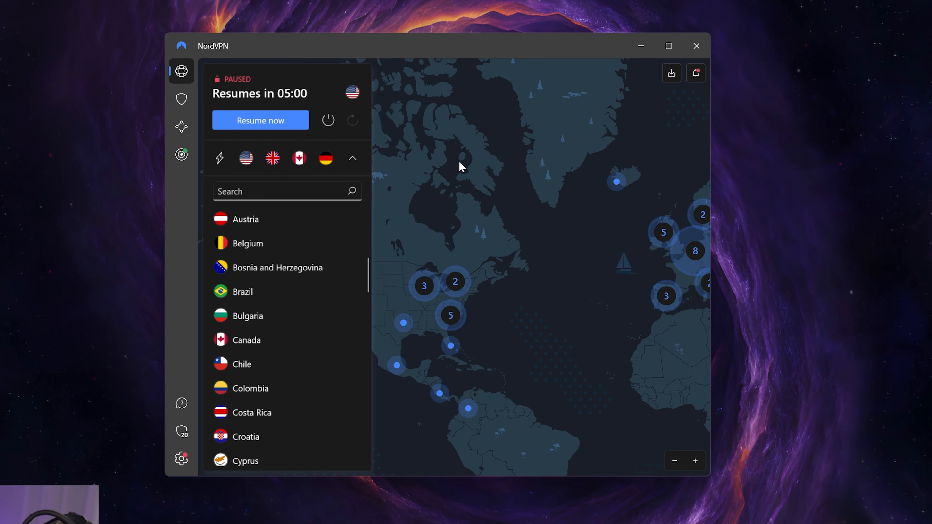
pyautogui.moveTo(599, 267)
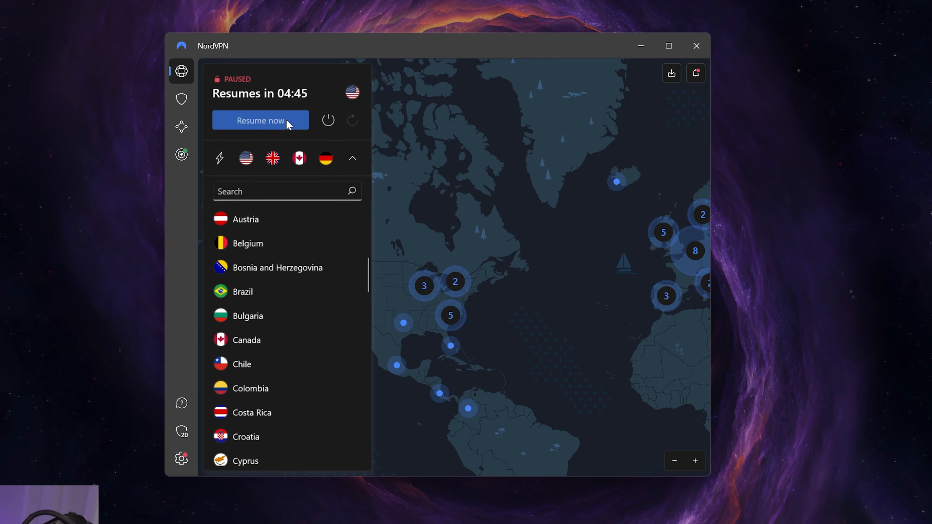
pyautogui.moveTo(472, 181)
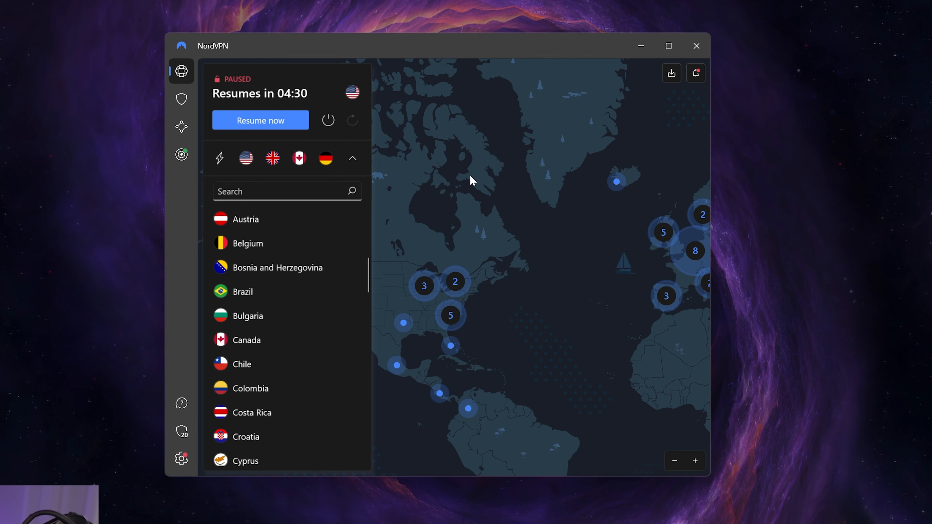
pyautogui.moveTo(425, 180)
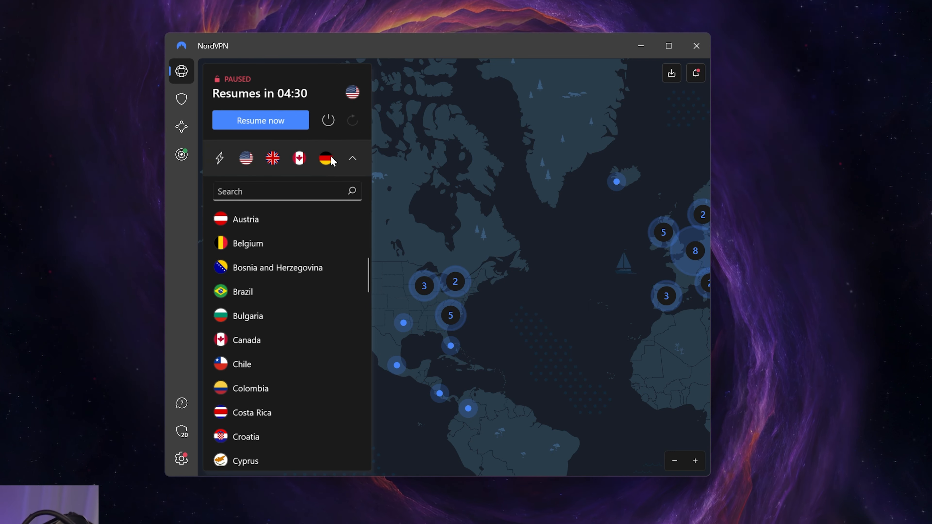
# - Resume the paused connection to United States #8258 and widen the map to the whole world
pyautogui.click(260, 120)
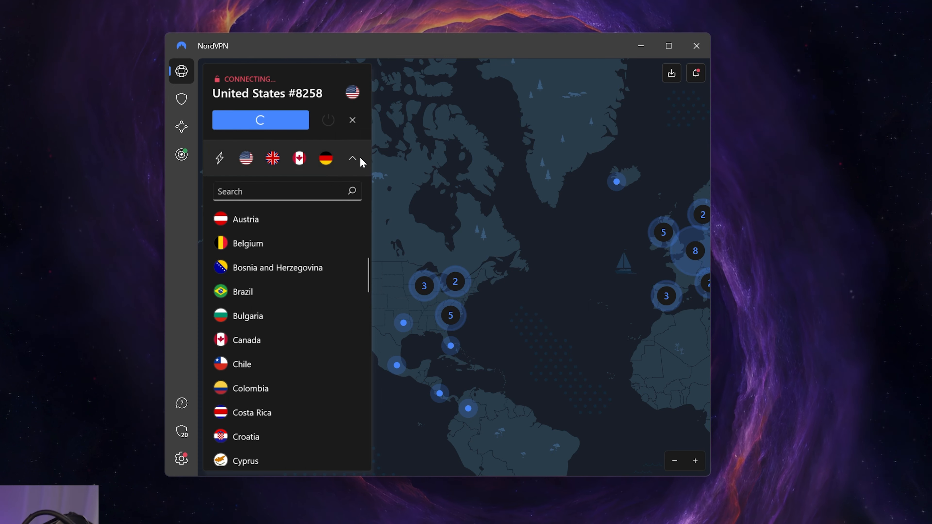
pyautogui.moveTo(346, 219)
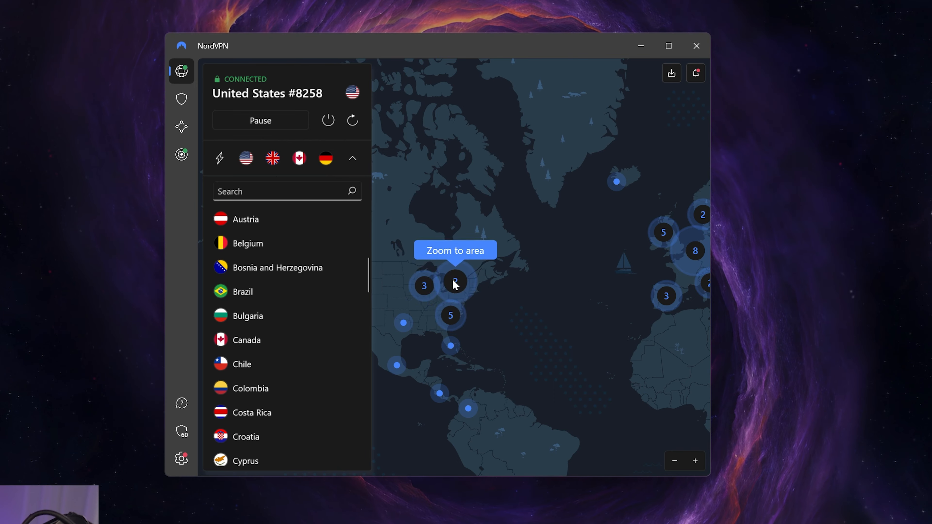
pyautogui.click(454, 283)
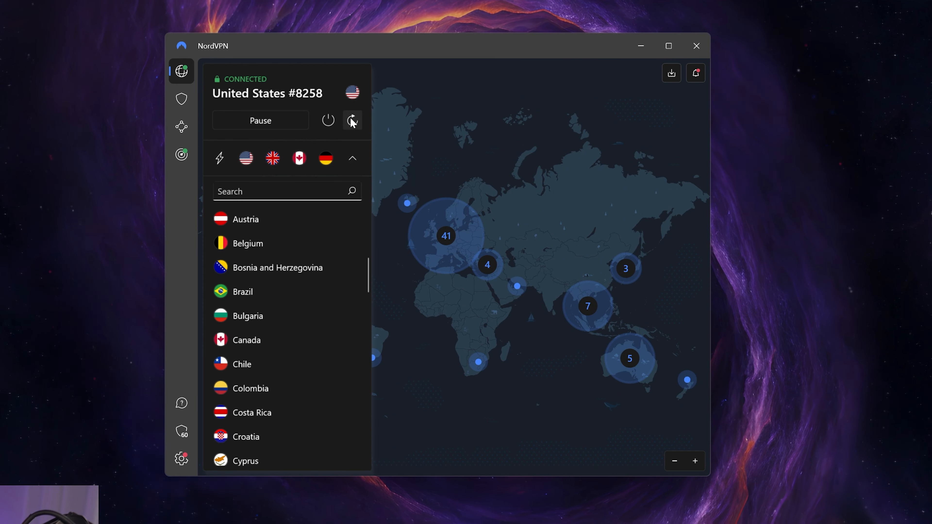
# - Disconnect from the current United States server
pyautogui.click(328, 120)
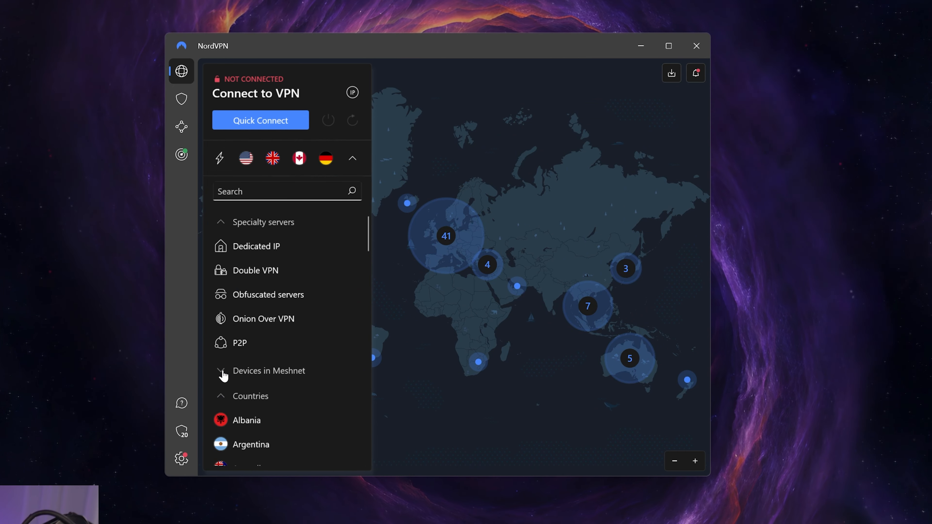
pyautogui.moveTo(300, 258)
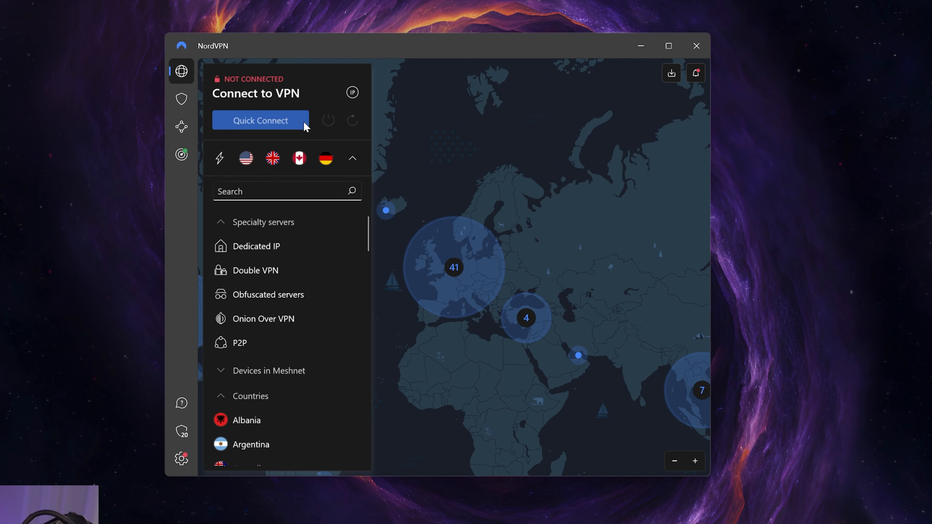
pyautogui.moveTo(288, 270)
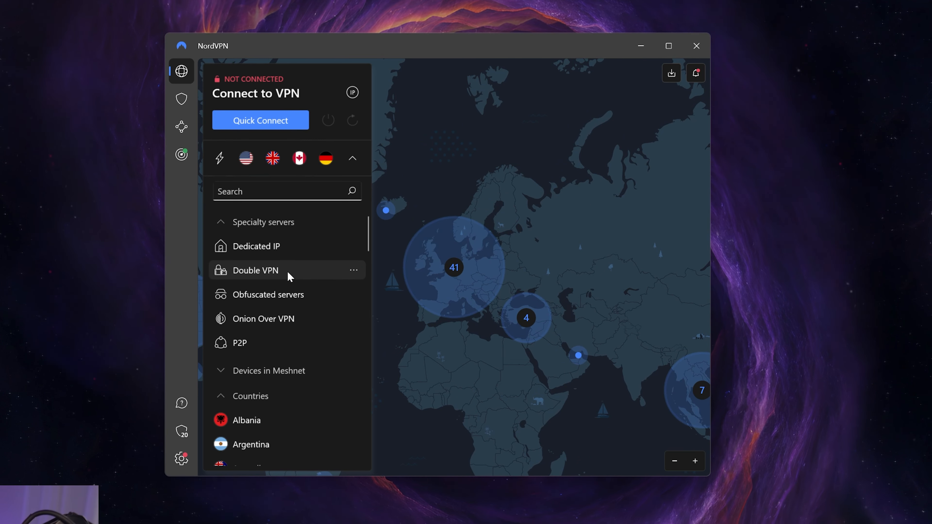
pyautogui.moveTo(572, 392)
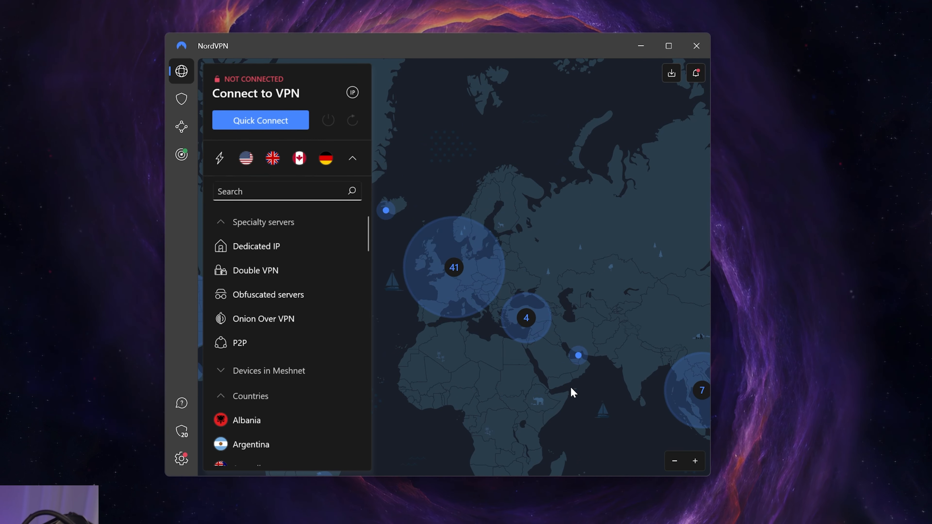
pyautogui.moveTo(546, 415)
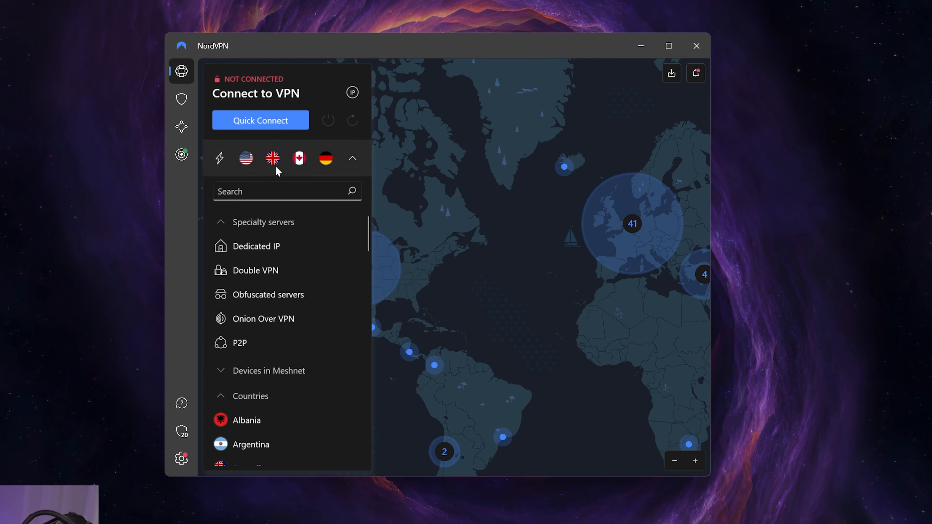
pyautogui.moveTo(296, 246)
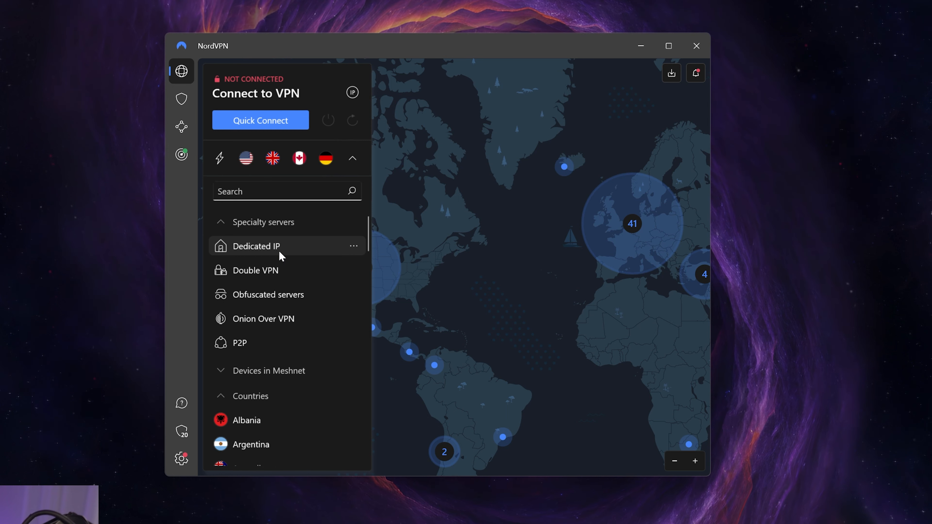
pyautogui.moveTo(330, 294)
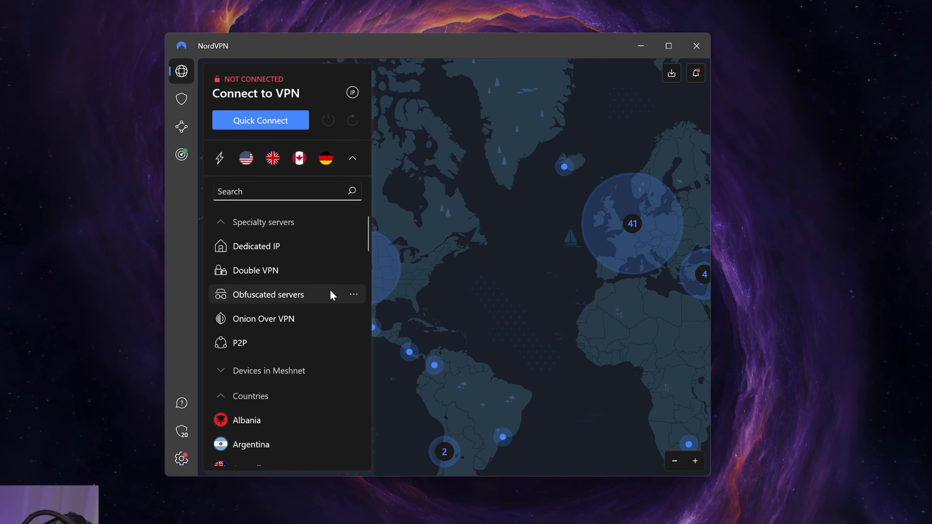
pyautogui.moveTo(319, 299)
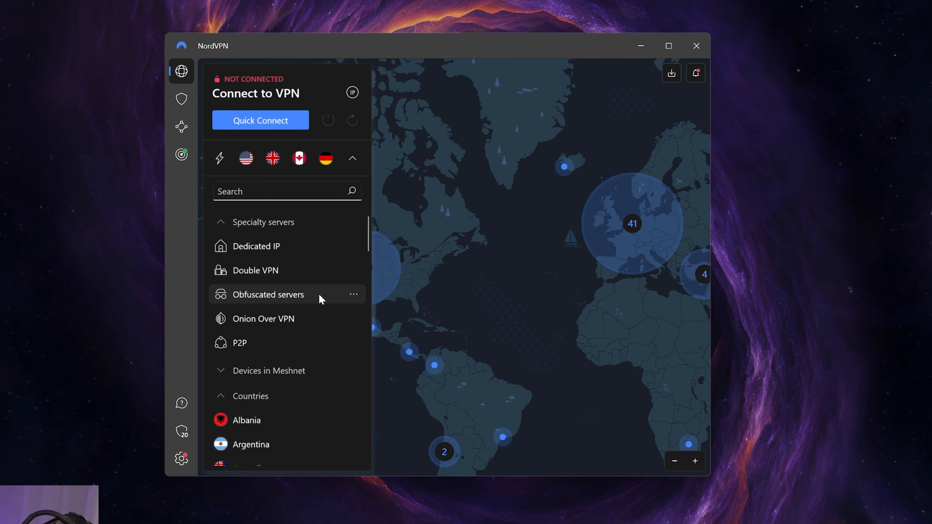
pyautogui.moveTo(205, 448)
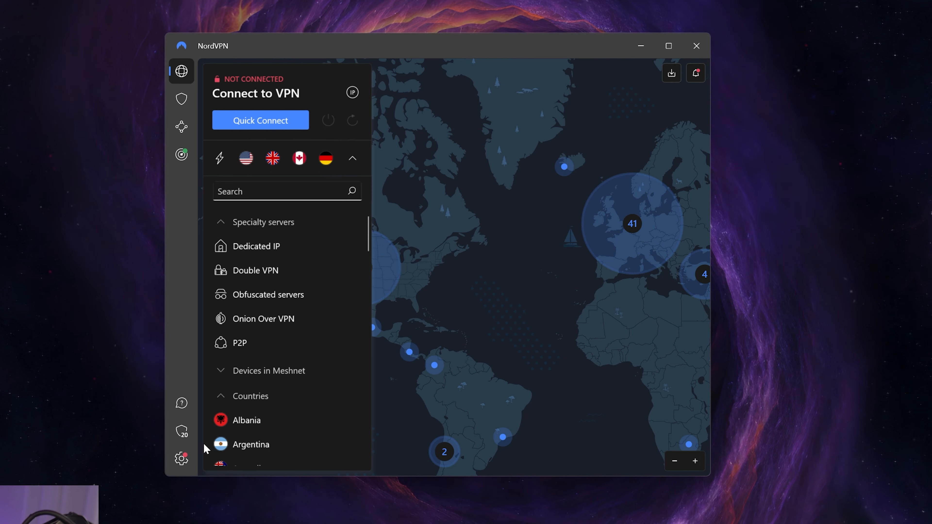
pyautogui.click(181, 458)
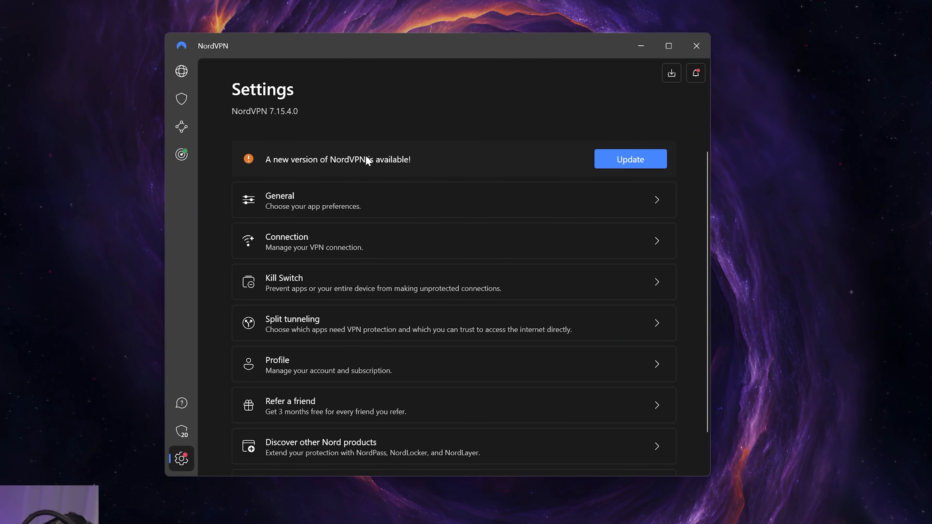
pyautogui.click(629, 158)
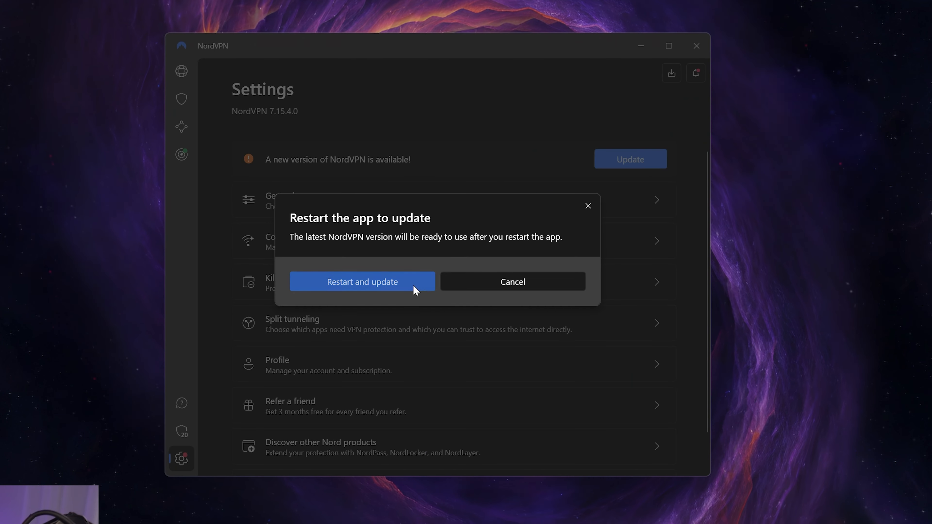
pyautogui.click(361, 281)
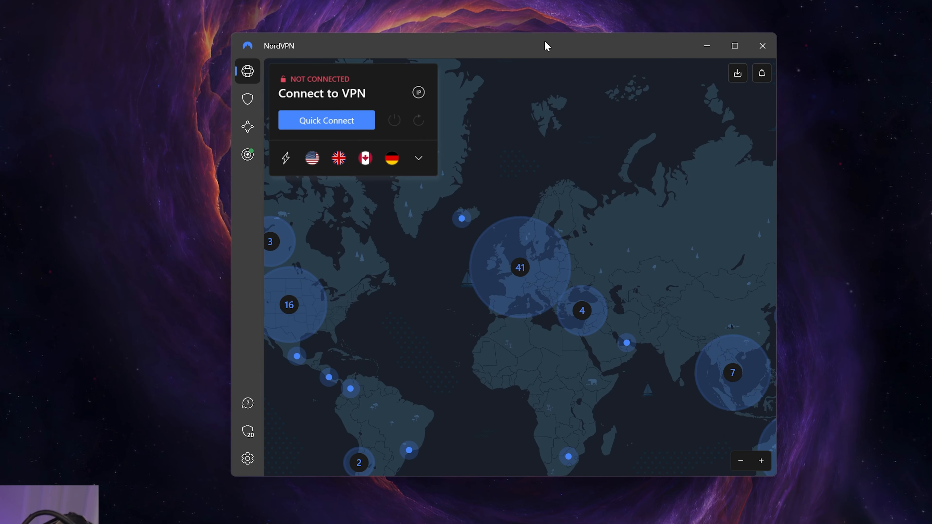
# - Switch the VPN protocol to OpenVPN (TCP) and try an obfuscated-server connection from the map
pyautogui.click(247, 458)
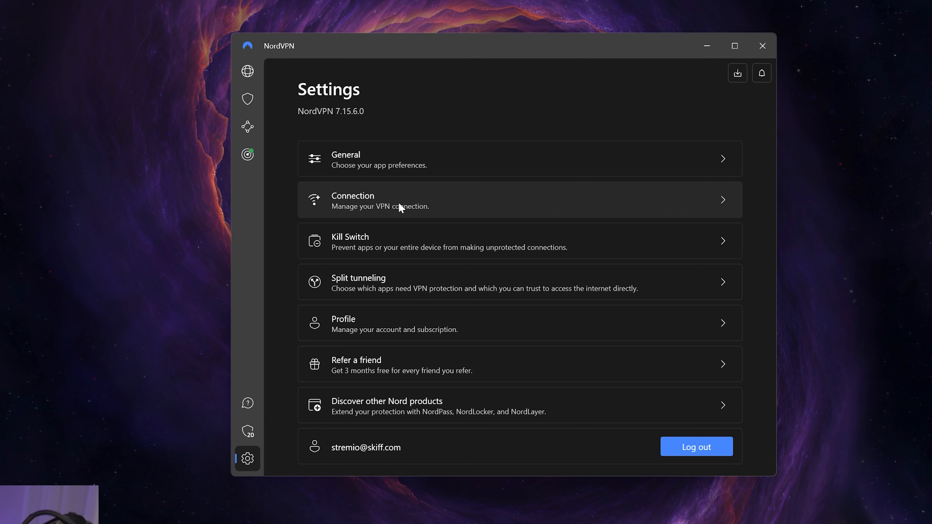
pyautogui.moveTo(448, 180)
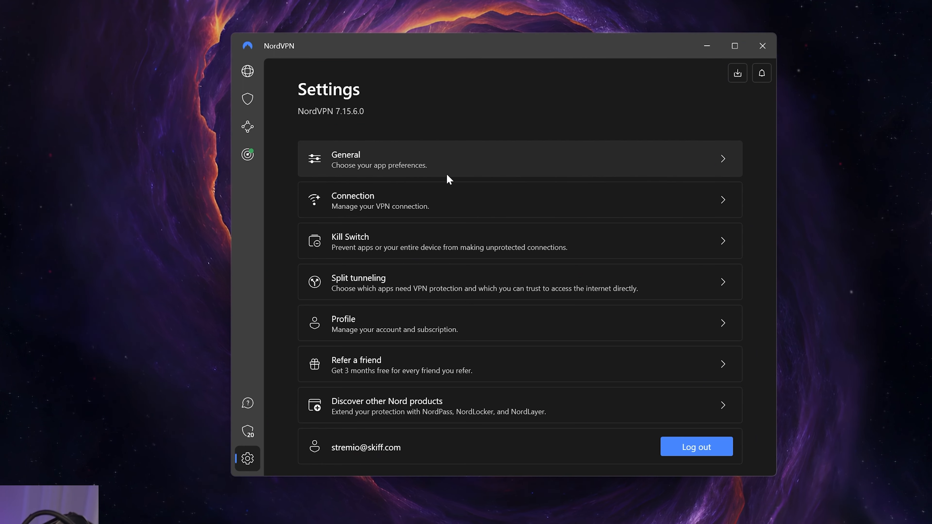
pyautogui.moveTo(416, 202)
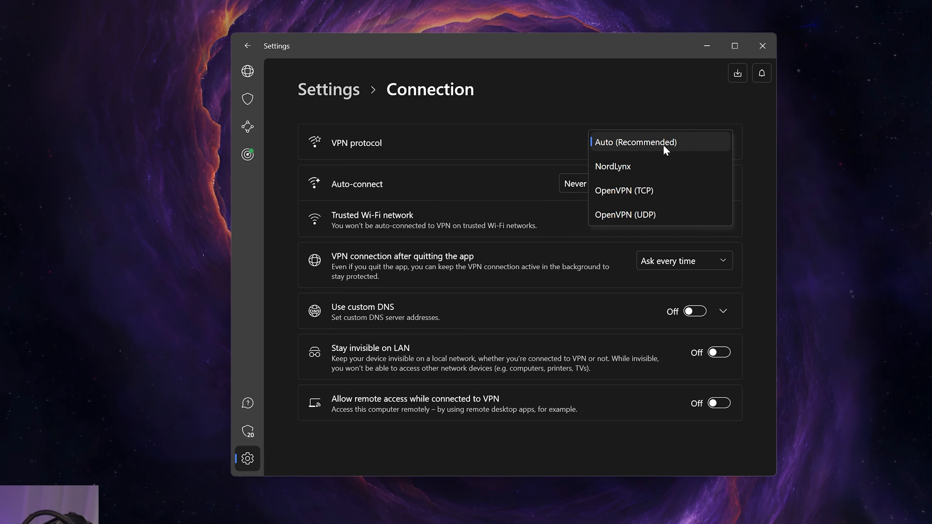
pyautogui.click(623, 190)
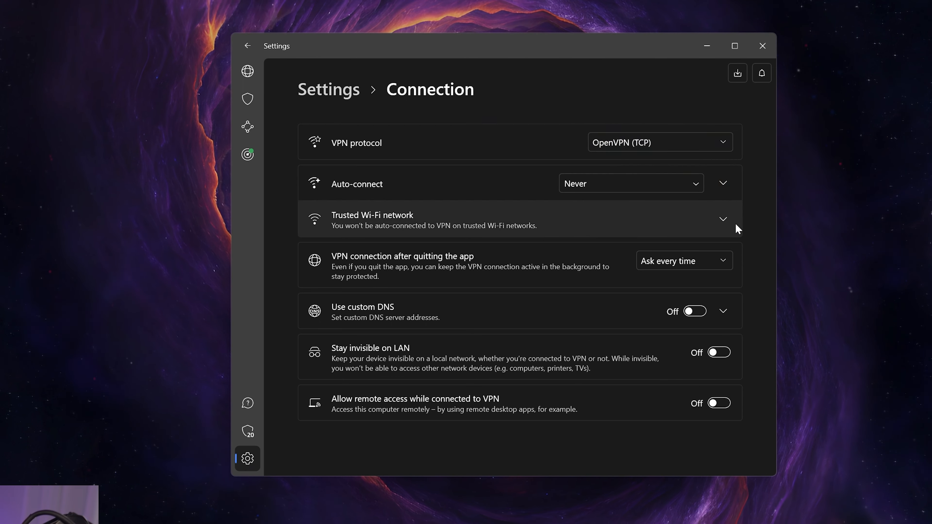
pyautogui.click(247, 71)
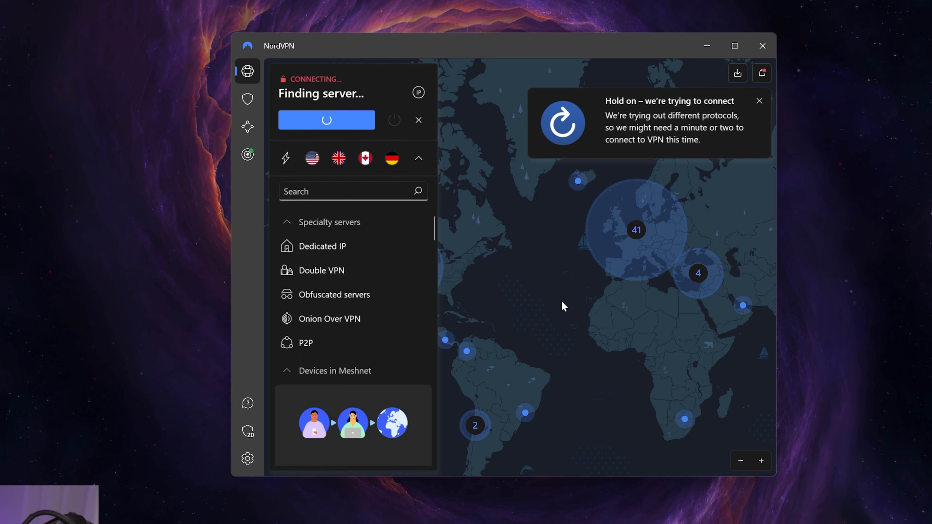
pyautogui.click(418, 120)
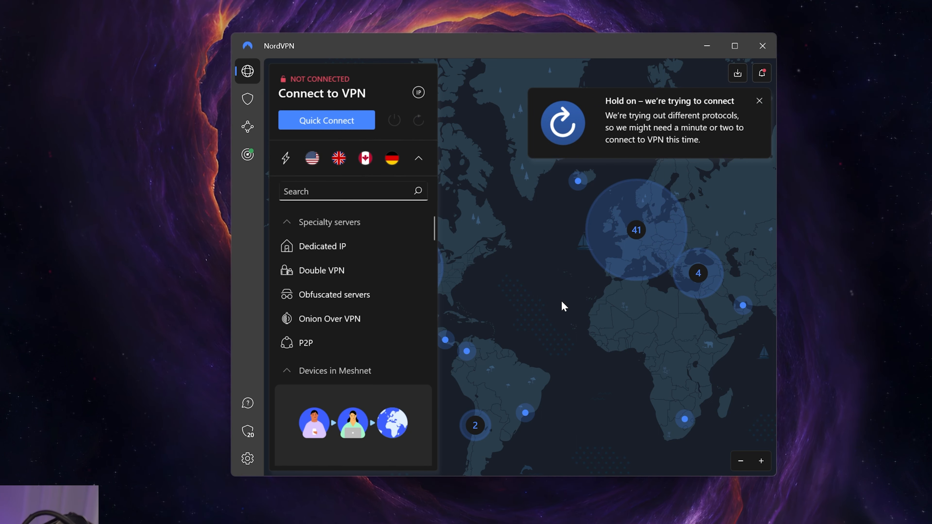
pyautogui.click(326, 120)
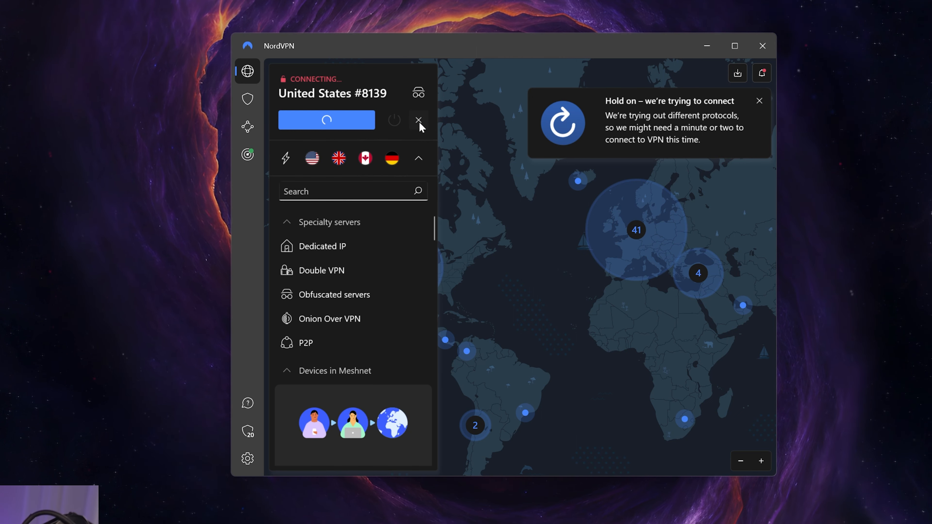
pyautogui.moveTo(247, 464)
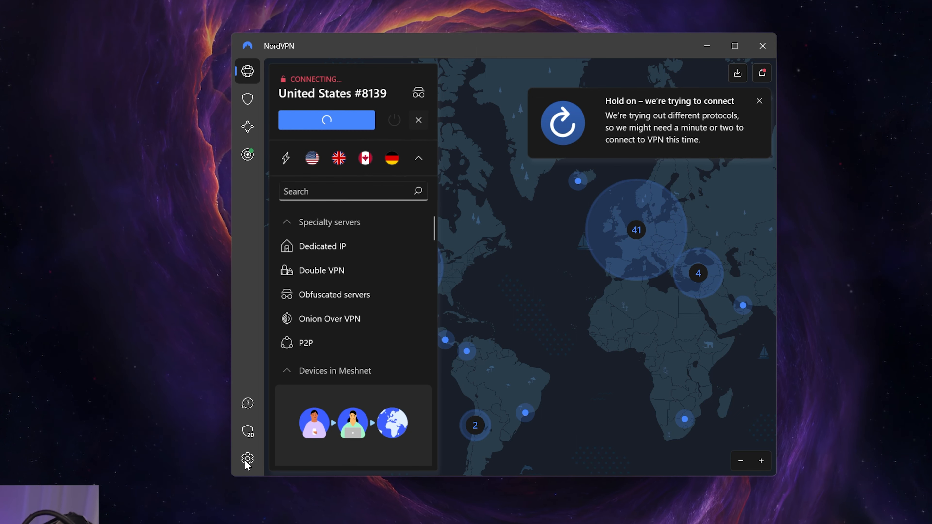
# - Return to Connection settings and set the VPN protocol back to NordLynx
pyautogui.click(247, 459)
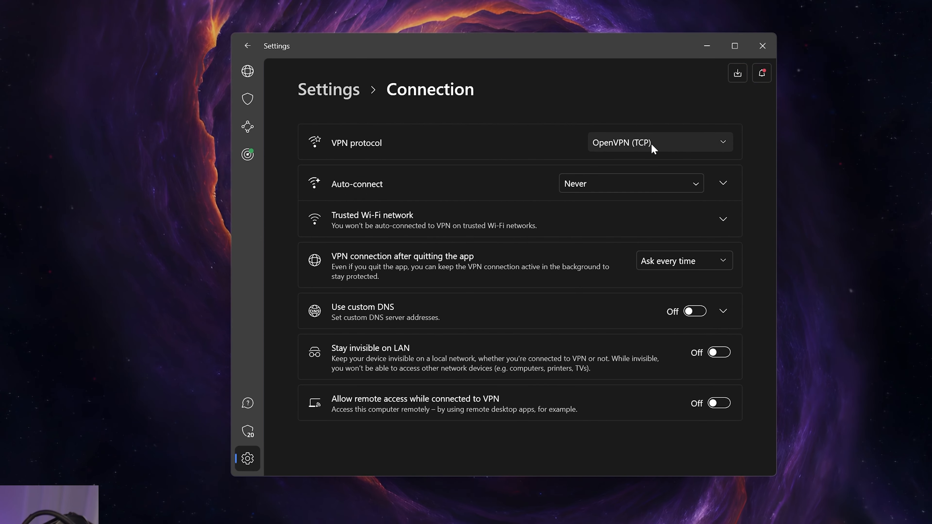
pyautogui.click(658, 142)
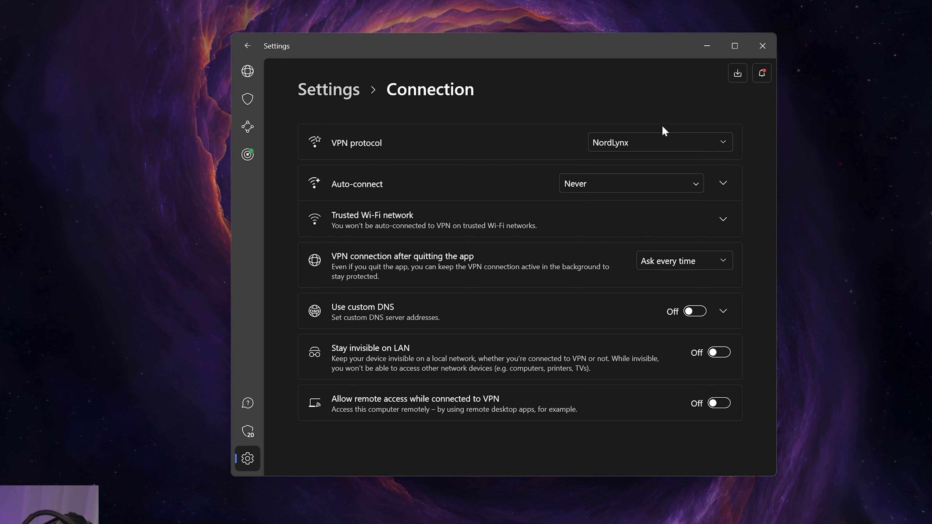
pyautogui.moveTo(653, 120)
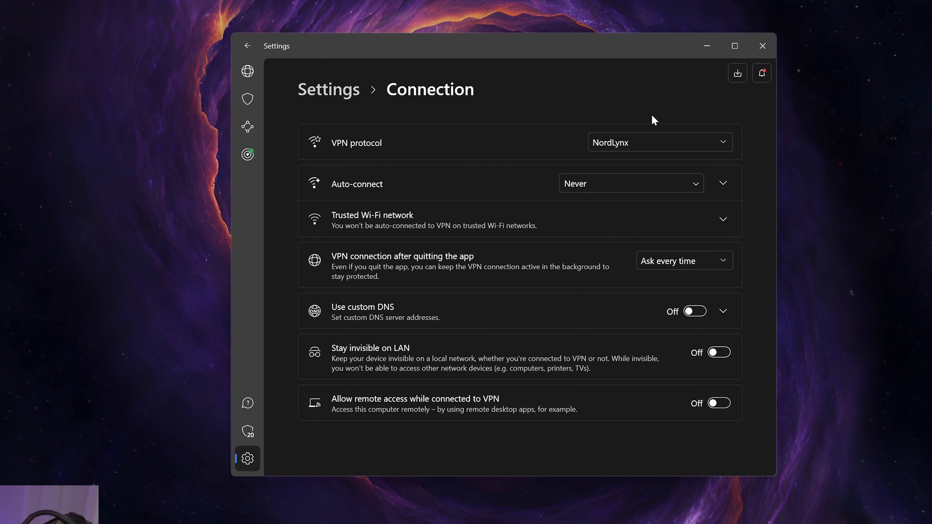
pyautogui.click(658, 141)
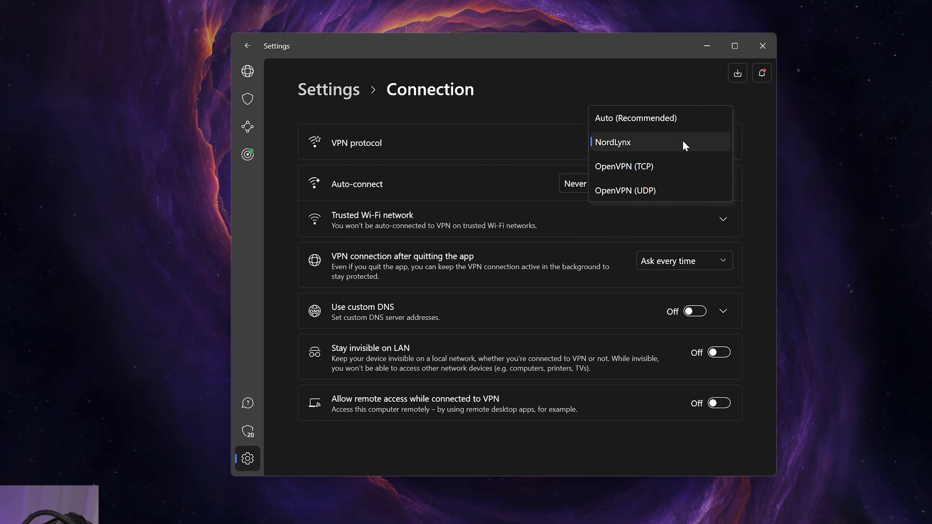
pyautogui.click(611, 143)
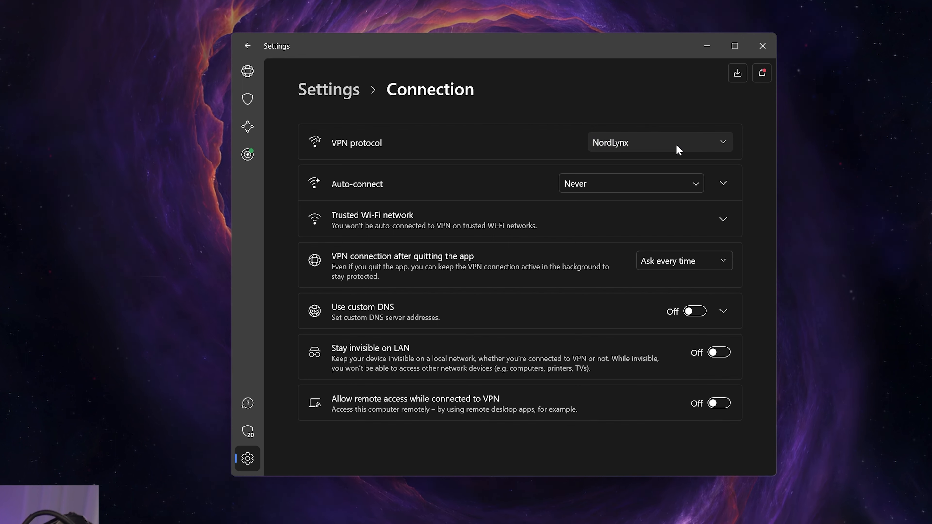
pyautogui.moveTo(247, 153)
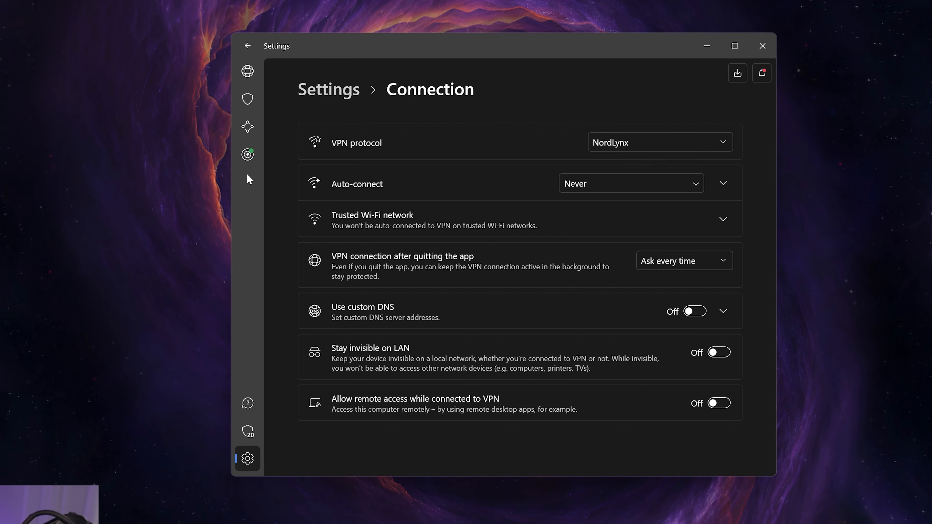
pyautogui.moveTo(352, 324)
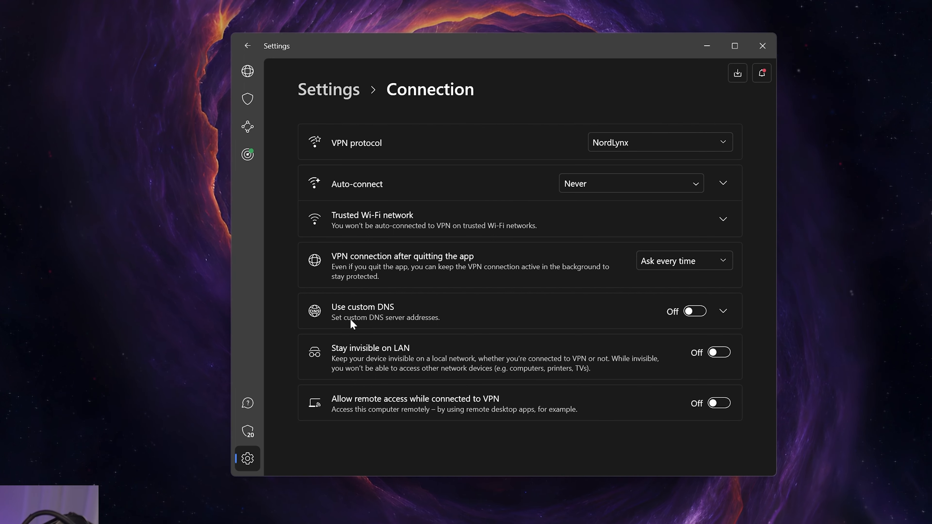
pyautogui.click(630, 183)
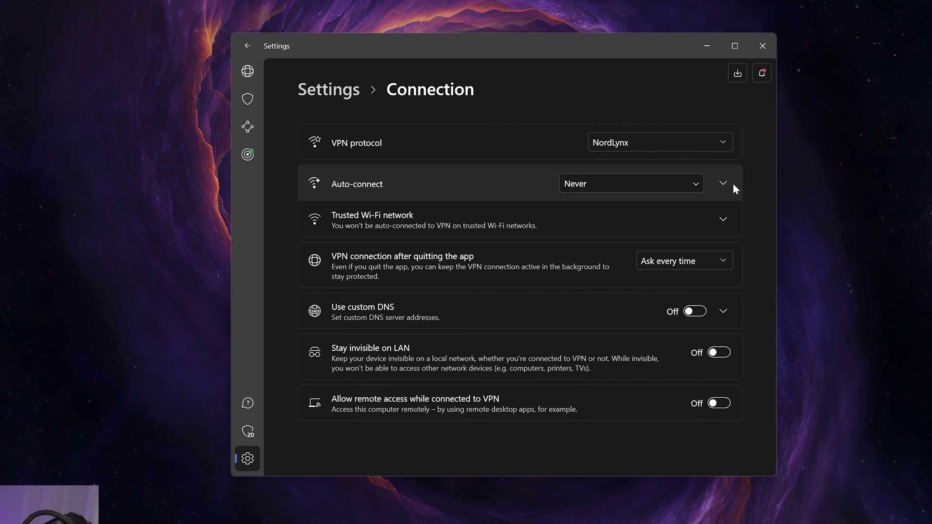
# - Set auto-connect to Fastest server (Quick Connect) and peek at the Trusted Wi-Fi networks list
pyautogui.click(722, 183)
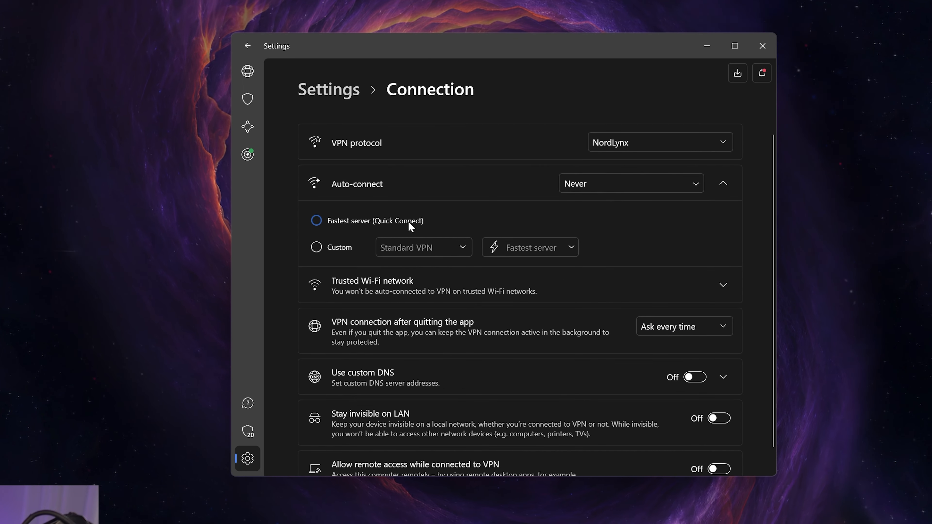
pyautogui.click(316, 220)
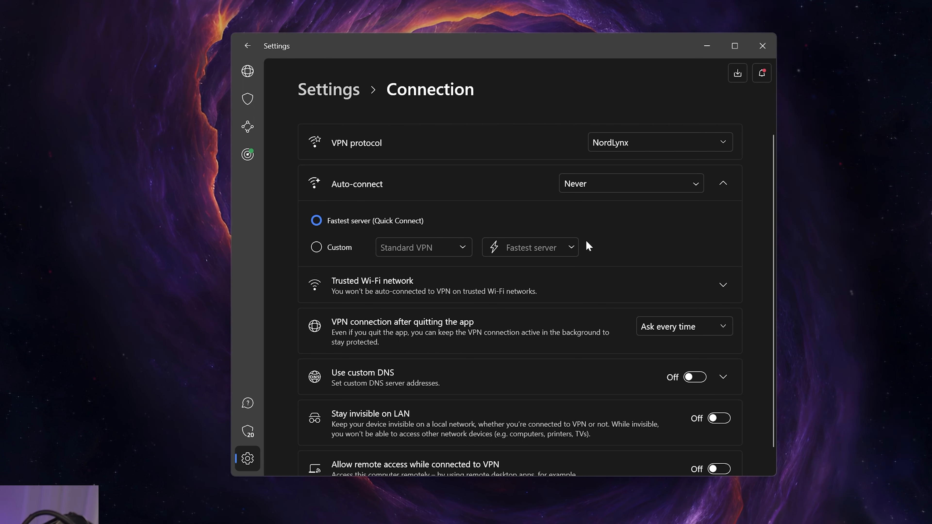
pyautogui.scroll(-3)
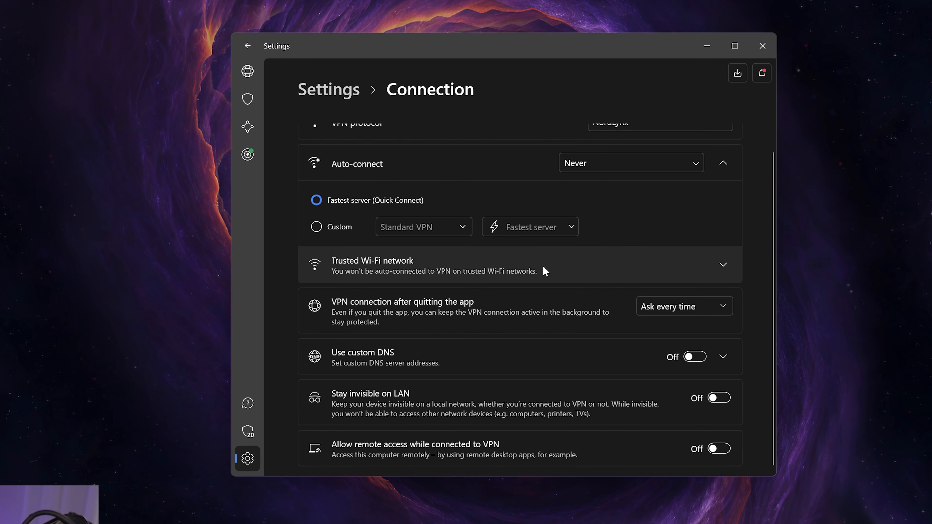
pyautogui.click(723, 264)
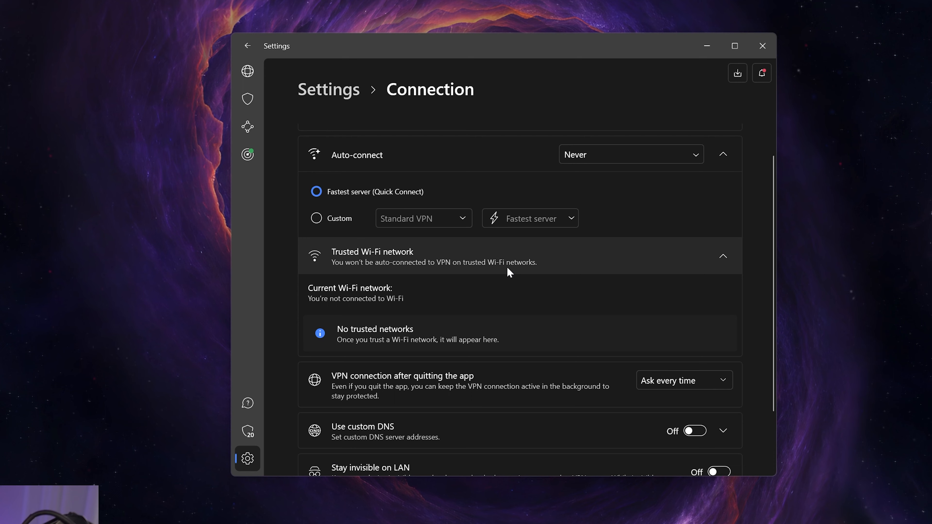
pyautogui.click(722, 256)
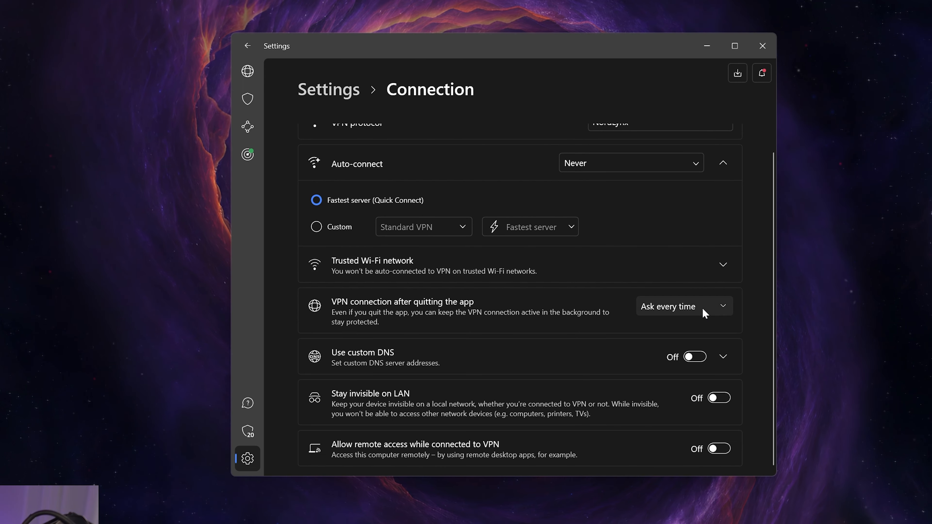
# - Set 'VPN connection after quitting app' to Disconnect
pyautogui.click(683, 306)
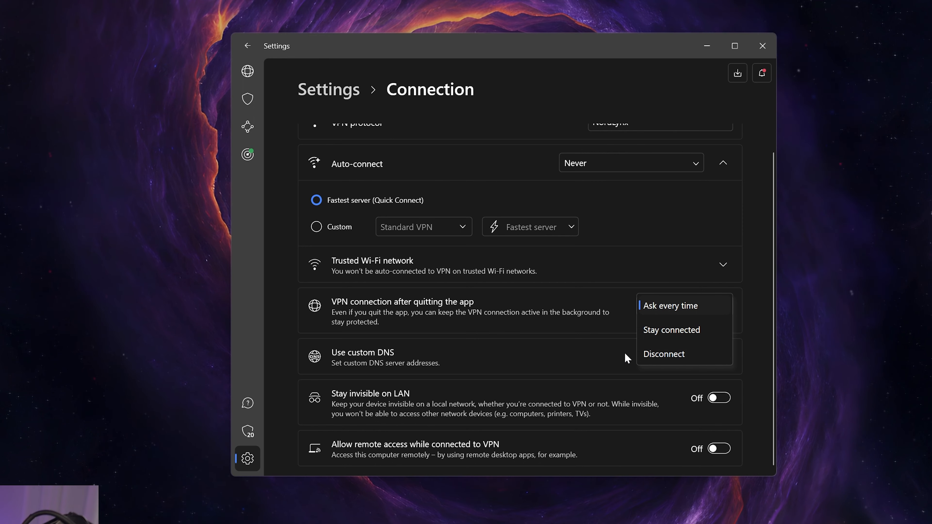
pyautogui.moveTo(664, 353)
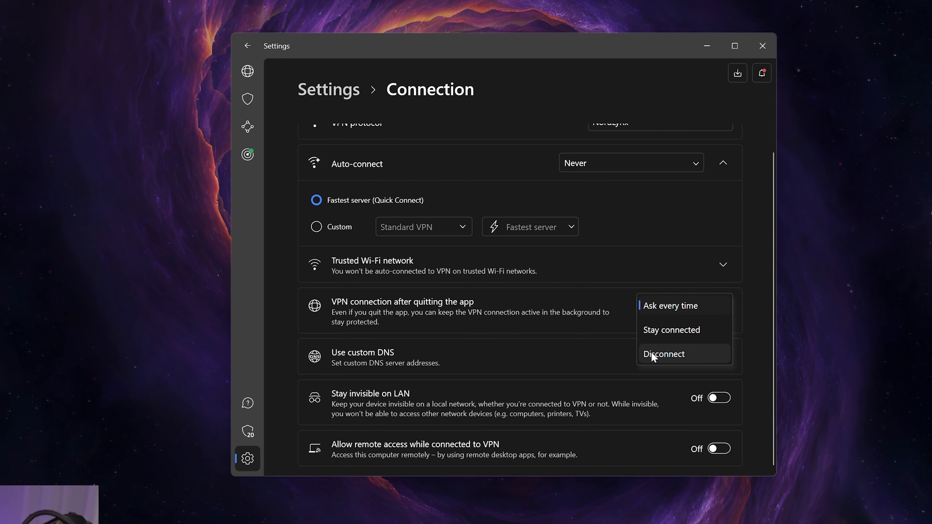
pyautogui.click(664, 353)
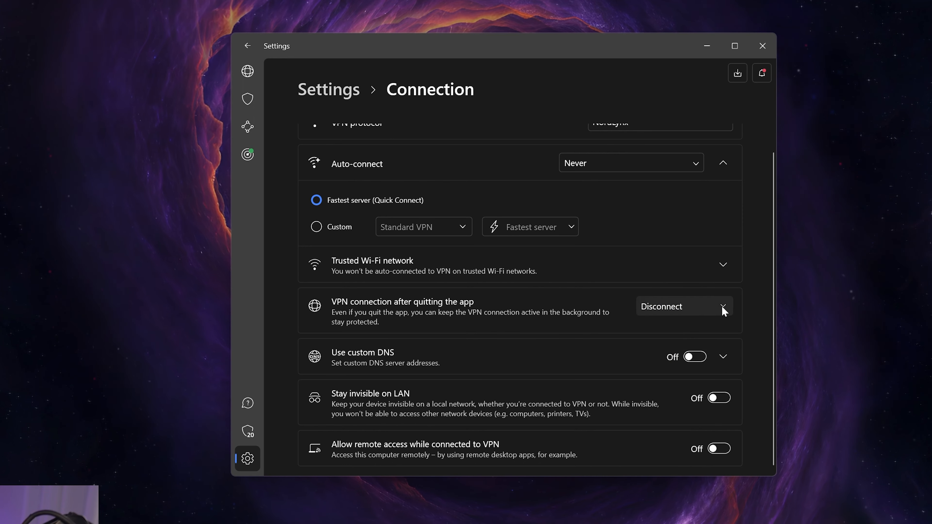
pyautogui.moveTo(506, 328)
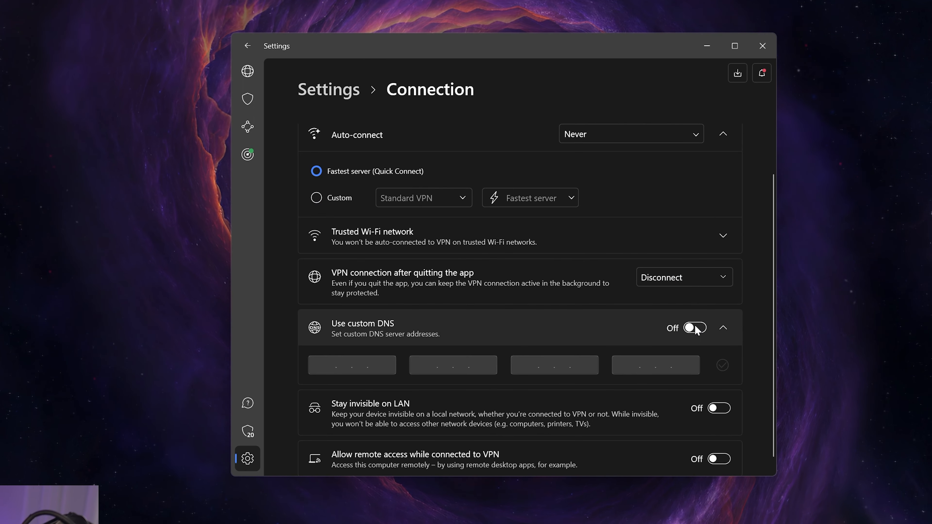
pyautogui.moveTo(722, 328)
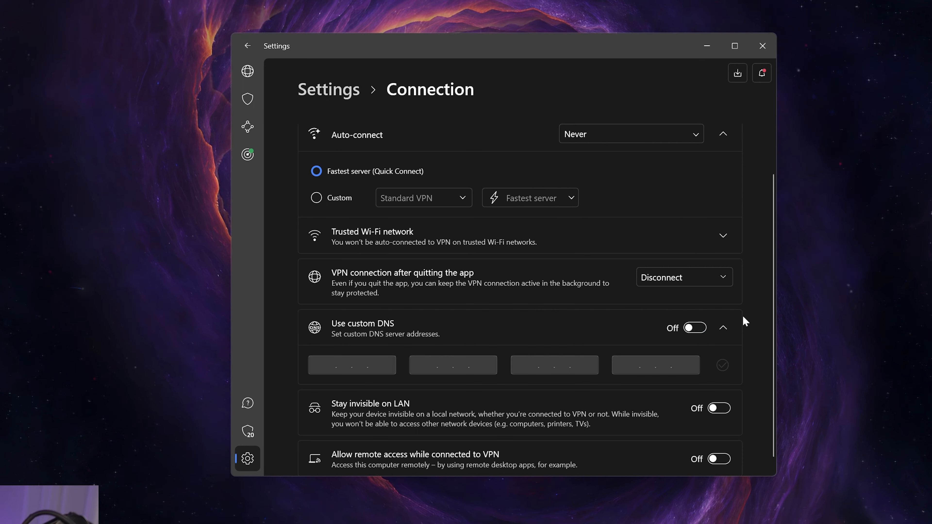
# - Allow remote access while connected to VPN and return to the Settings overview
pyautogui.scroll(-3)
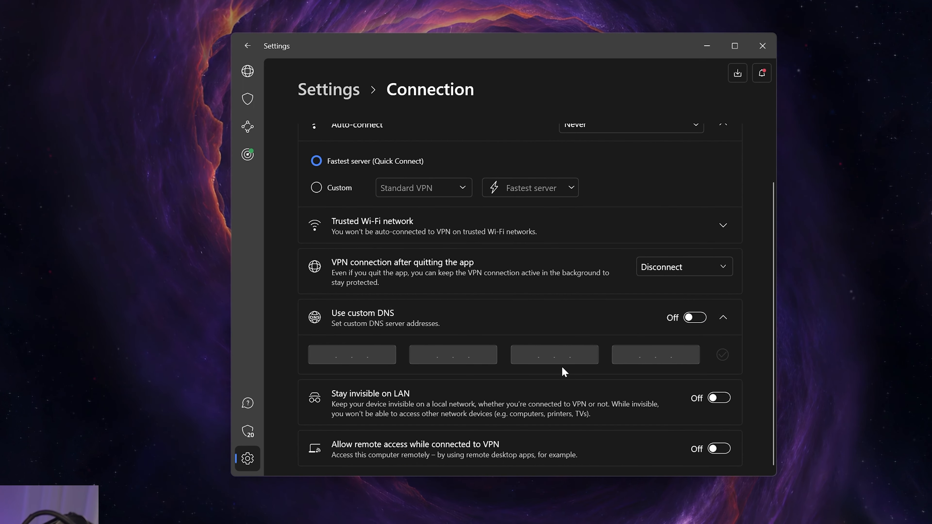
pyautogui.moveTo(421, 423)
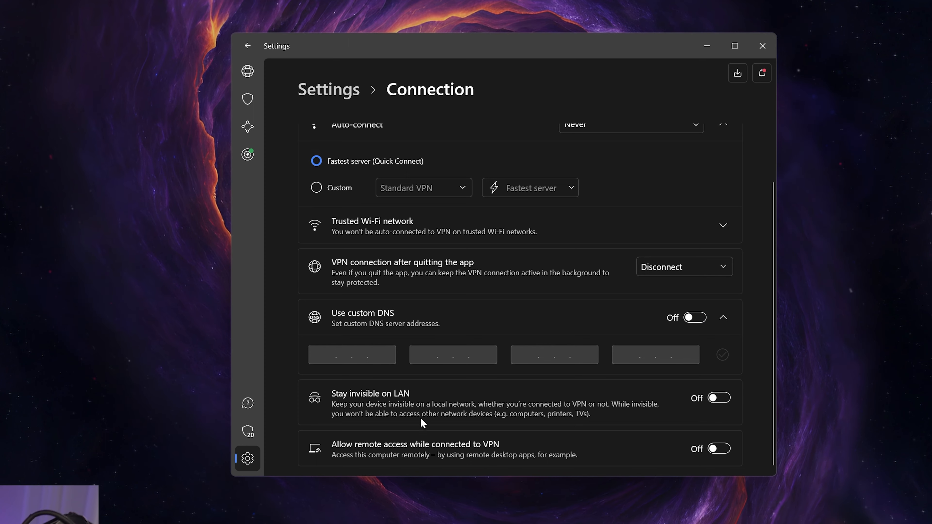
pyautogui.moveTo(633, 419)
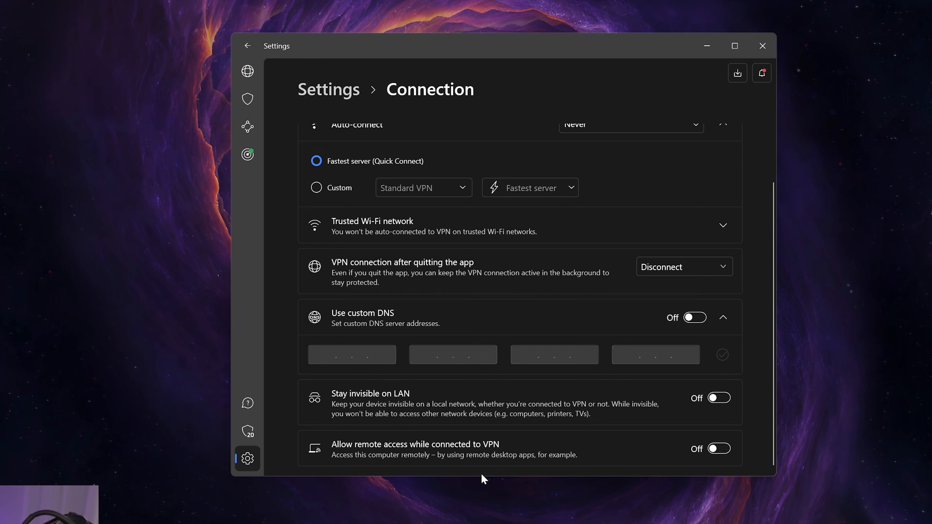
pyautogui.click(717, 448)
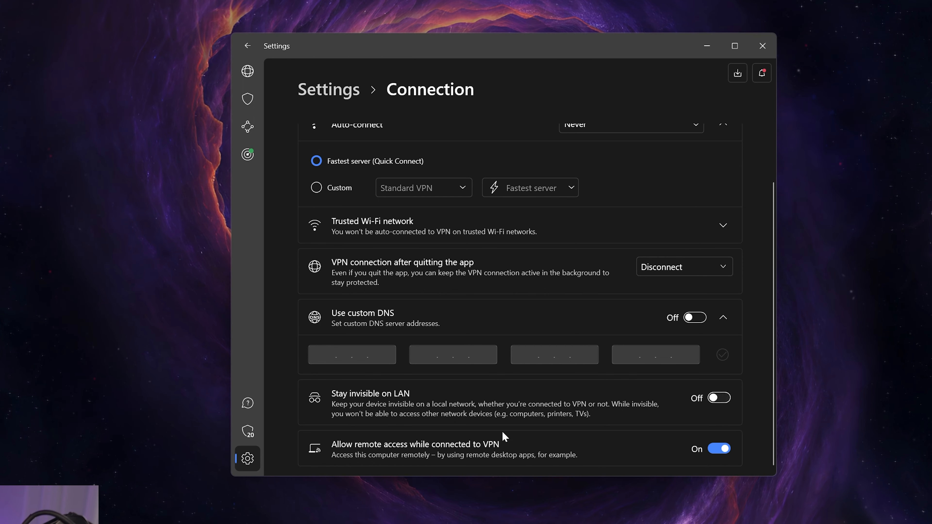
pyautogui.click(717, 448)
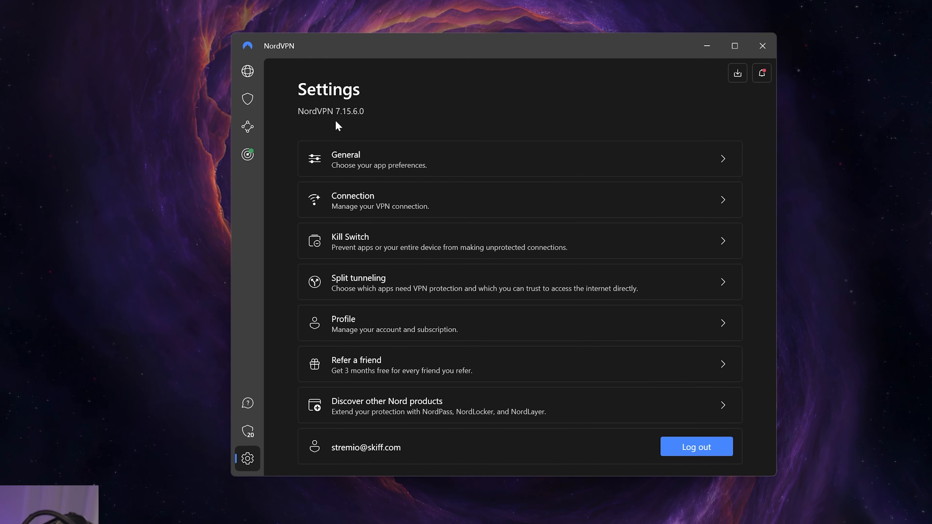
# - Turn on Meshnet from the Devices in Meshnet card on the server map
pyautogui.click(247, 71)
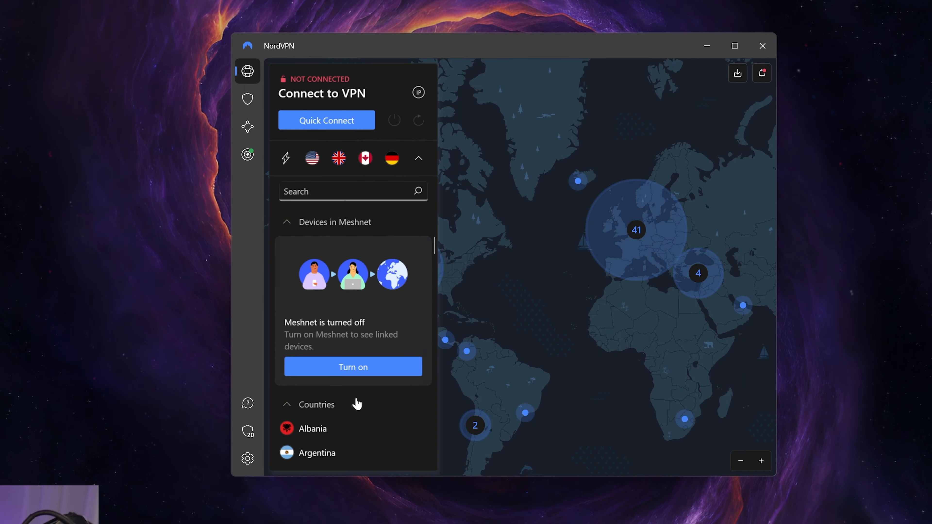
pyautogui.click(353, 367)
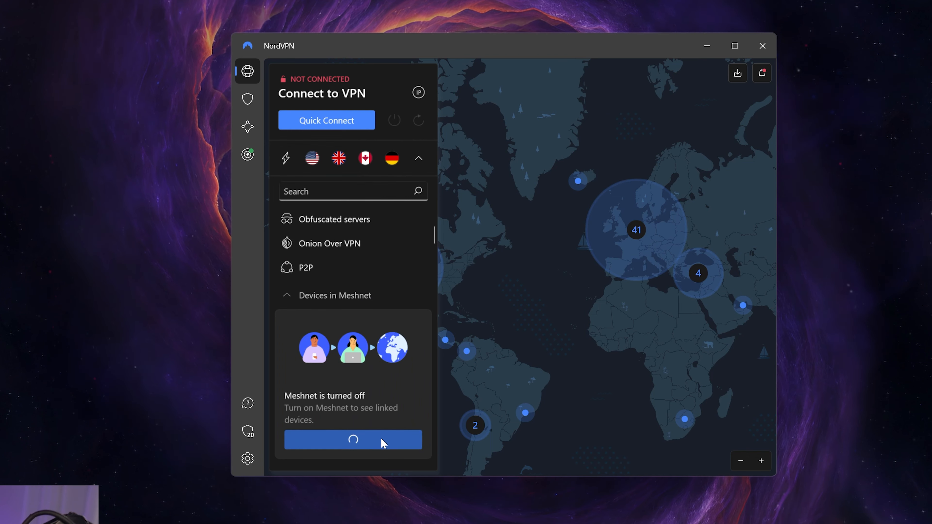
pyautogui.moveTo(403, 392)
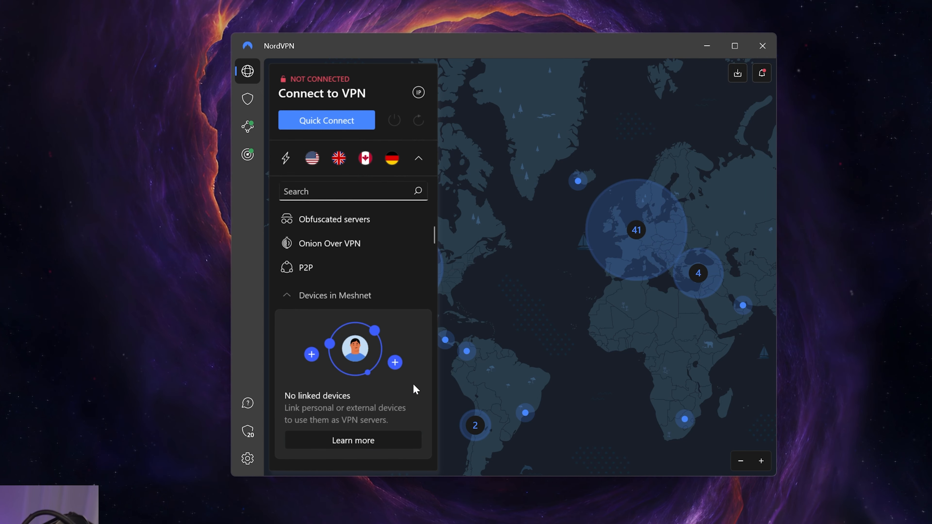
pyautogui.moveTo(394, 378)
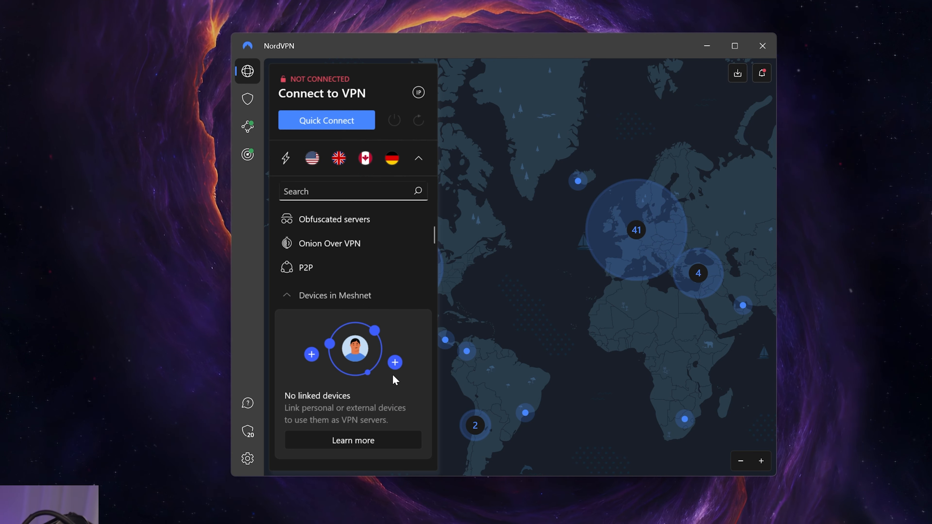
pyautogui.moveTo(368, 399)
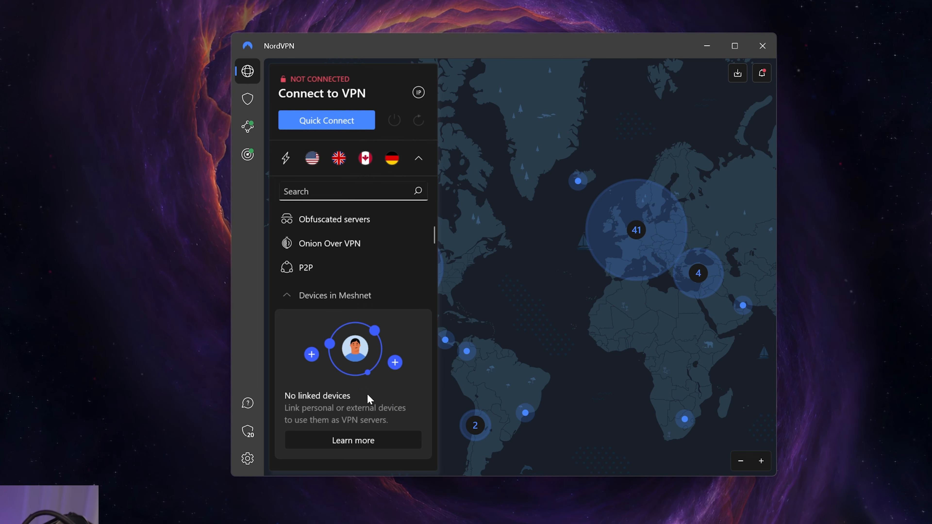
# - View Meshnet's Link devices page, then switch Meshnet off from its overview
pyautogui.click(247, 126)
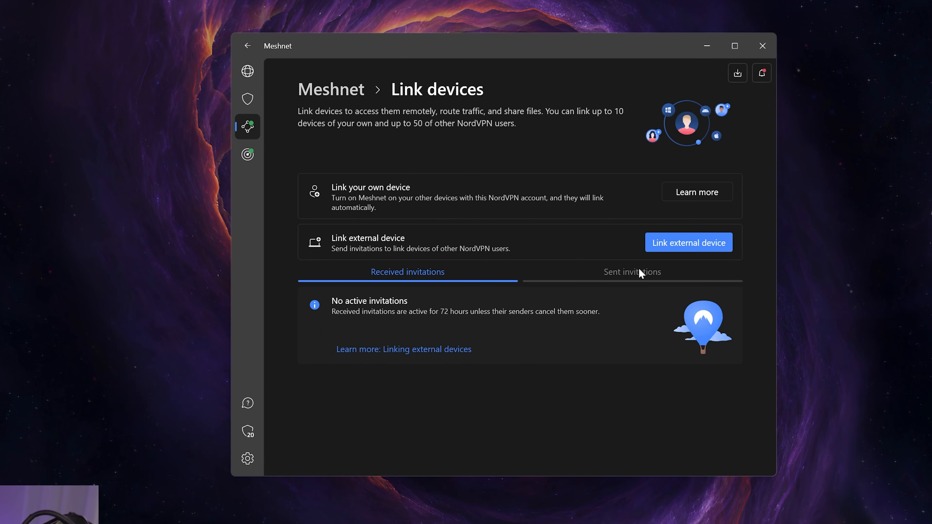
pyautogui.moveTo(335, 89)
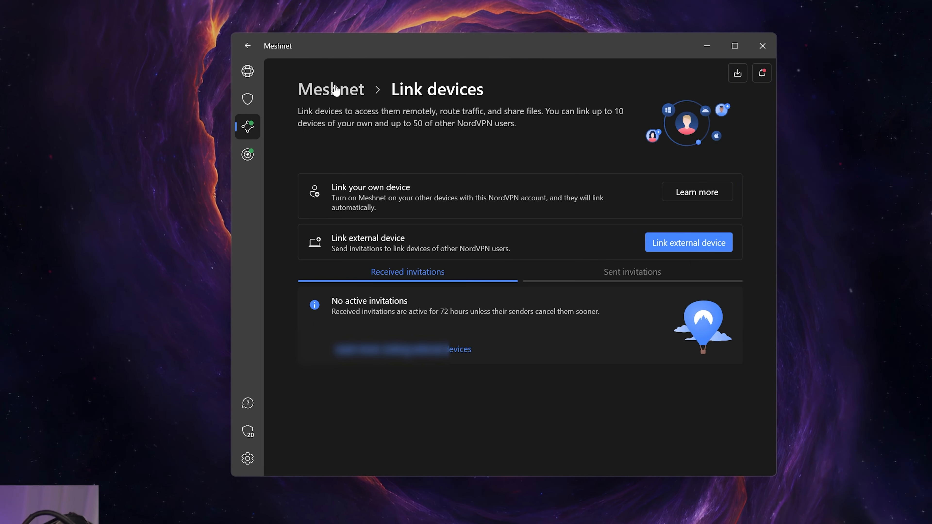
pyautogui.moveTo(344, 102)
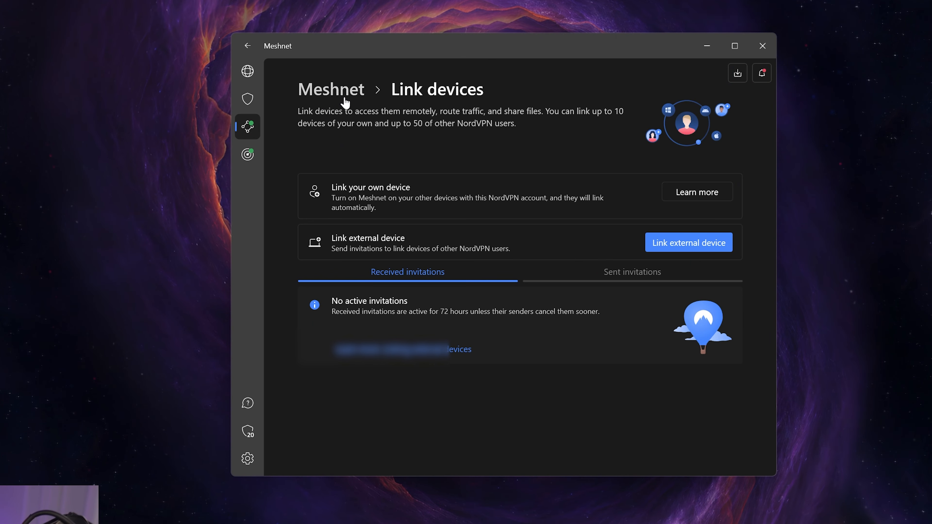
pyautogui.moveTo(620, 161)
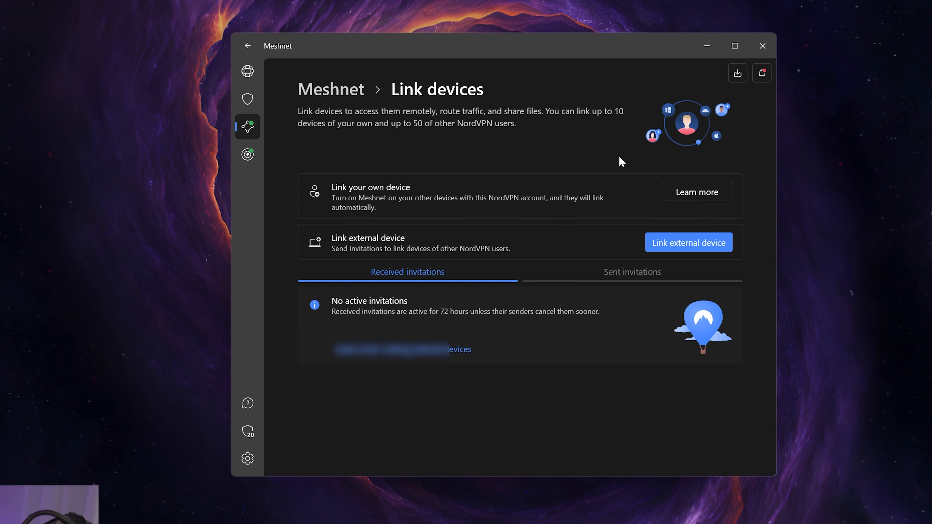
pyautogui.click(247, 46)
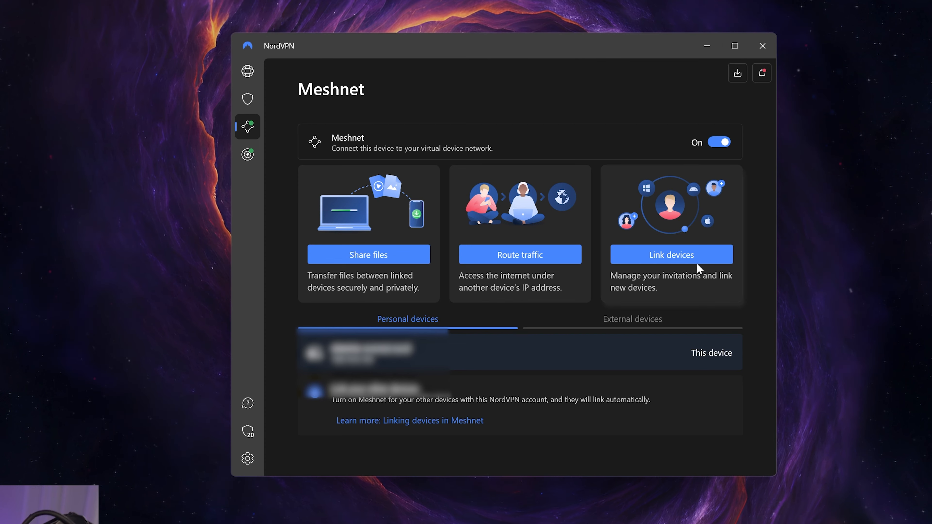
pyautogui.click(719, 142)
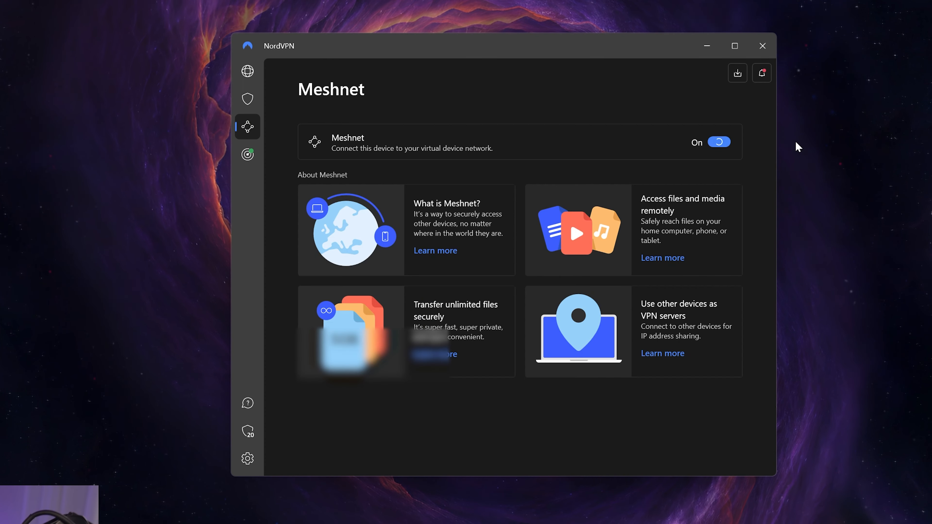
pyautogui.click(717, 142)
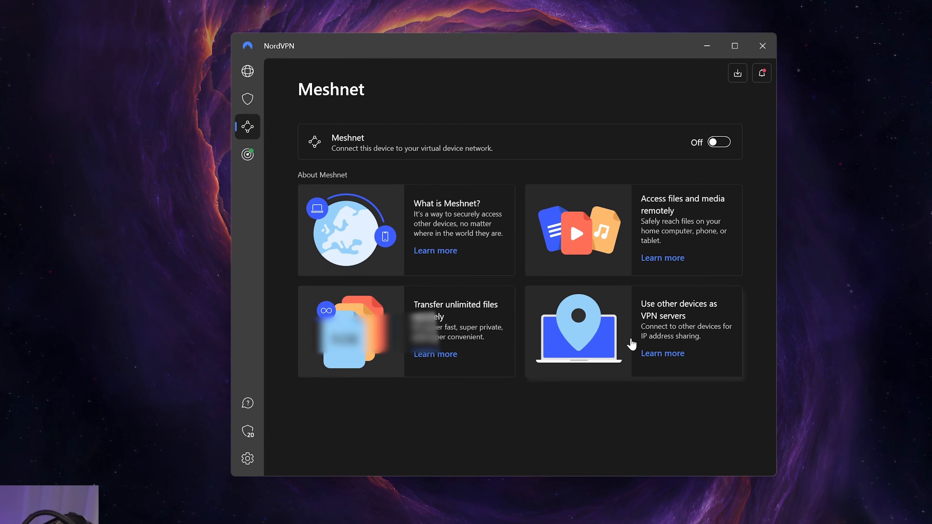
pyautogui.moveTo(459, 333)
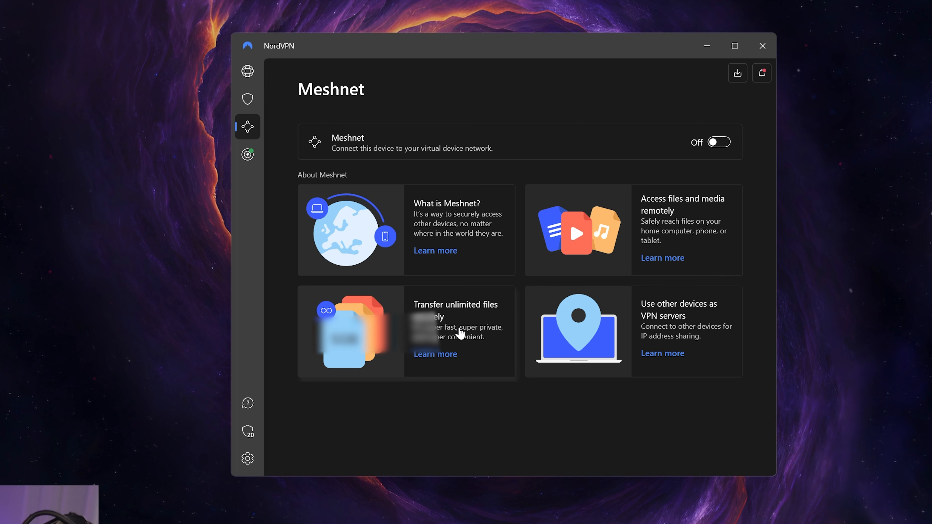
pyautogui.moveTo(546, 312)
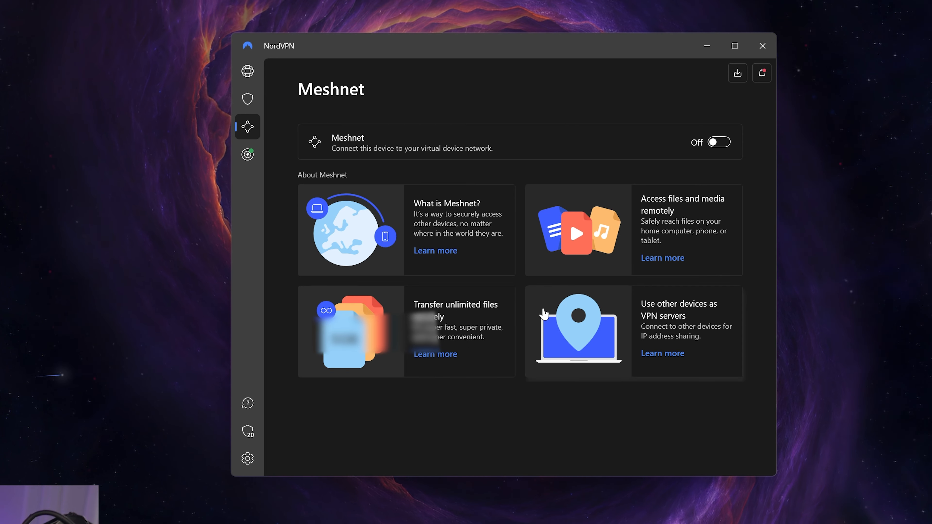
pyautogui.moveTo(749, 349)
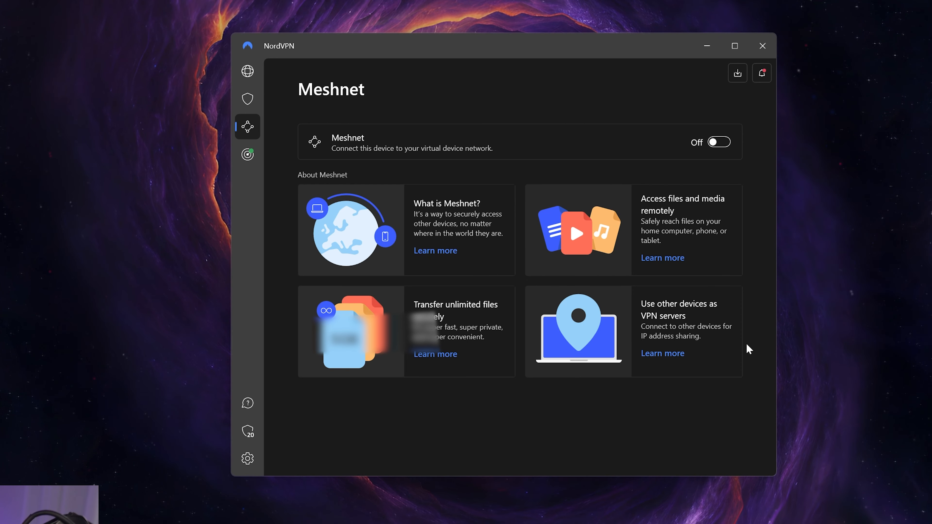
pyautogui.moveTo(248, 153)
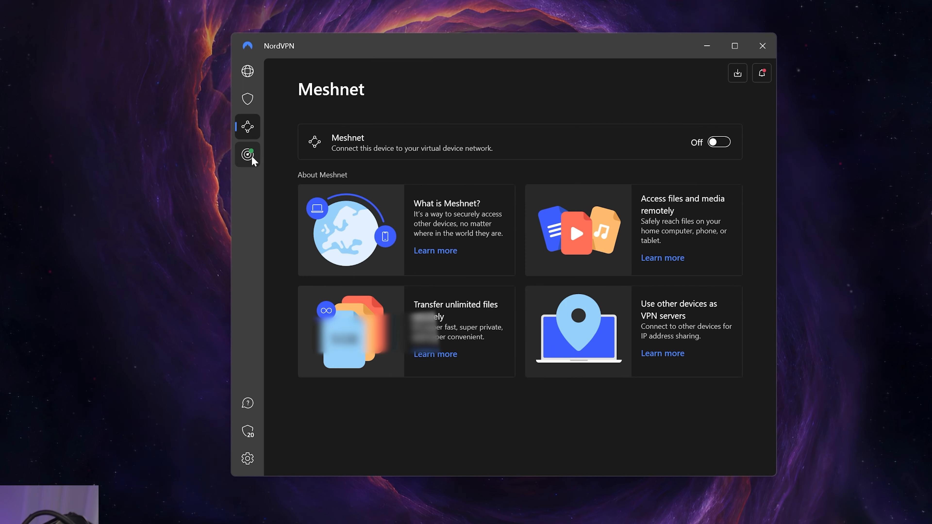
# - Review Dark Web Monitor's Leaks and Cleared lists, both empty, then move to Threat Protection
pyautogui.click(247, 154)
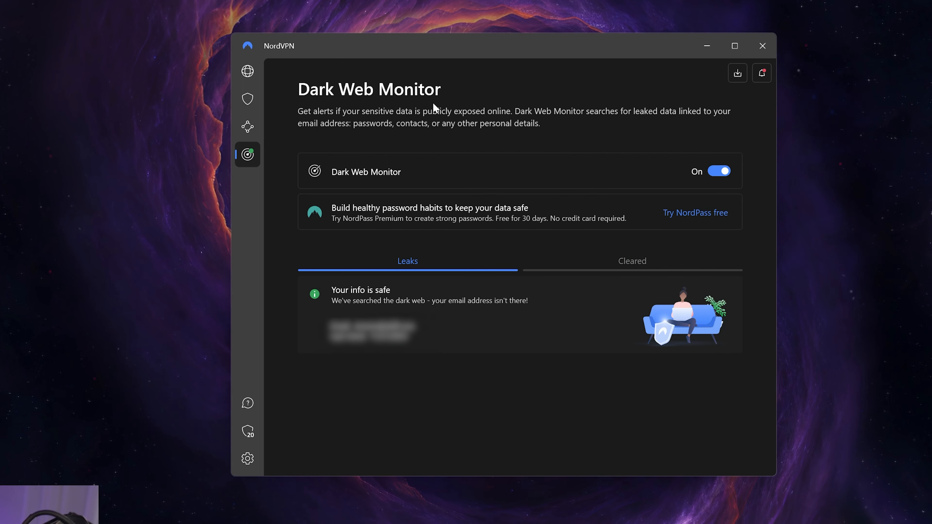
pyautogui.moveTo(555, 211)
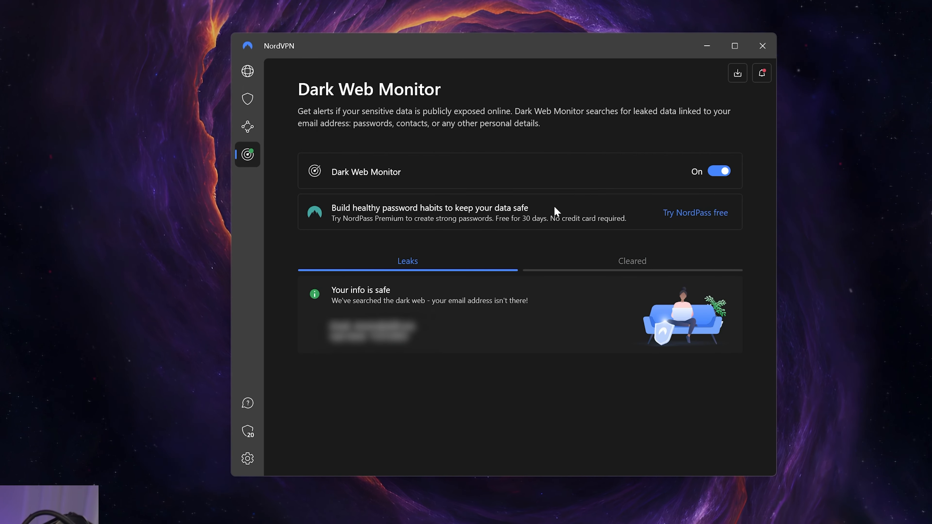
pyautogui.moveTo(651, 276)
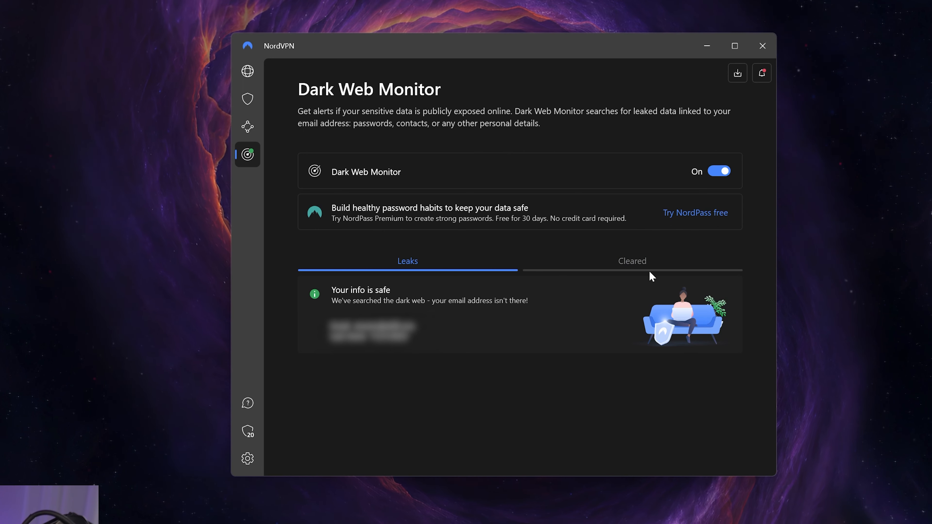
pyautogui.moveTo(731, 268)
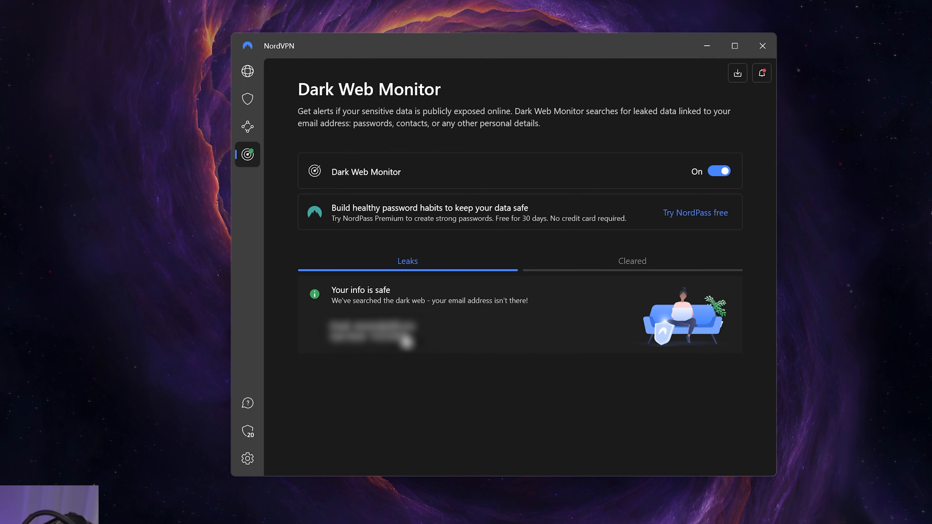
pyautogui.moveTo(440, 325)
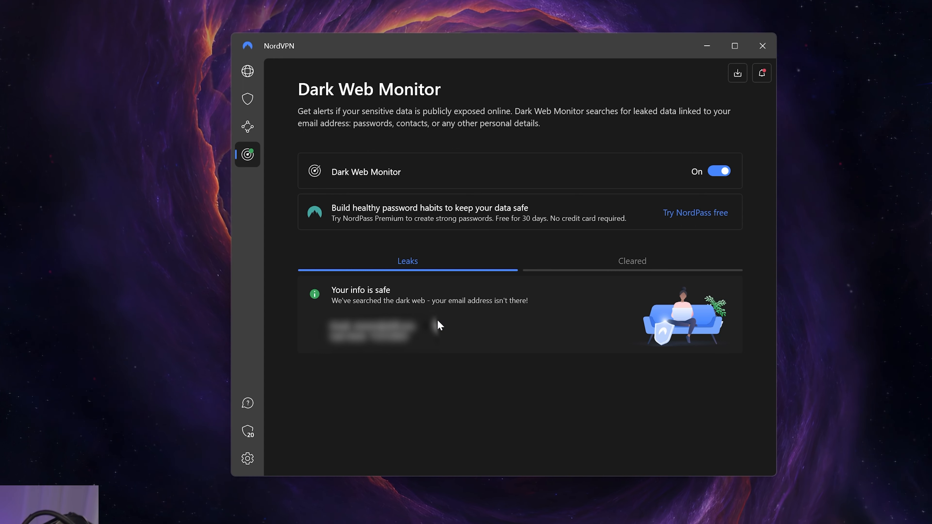
pyautogui.click(632, 261)
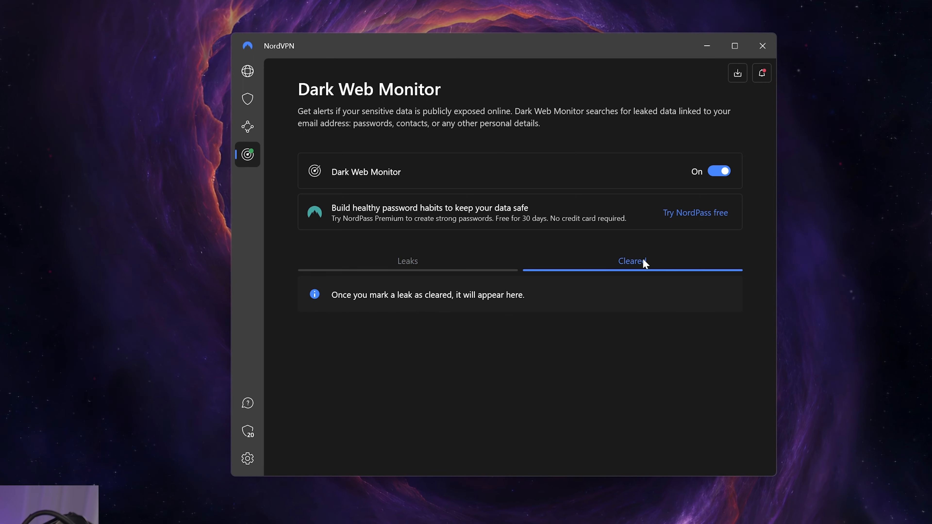
pyautogui.click(408, 261)
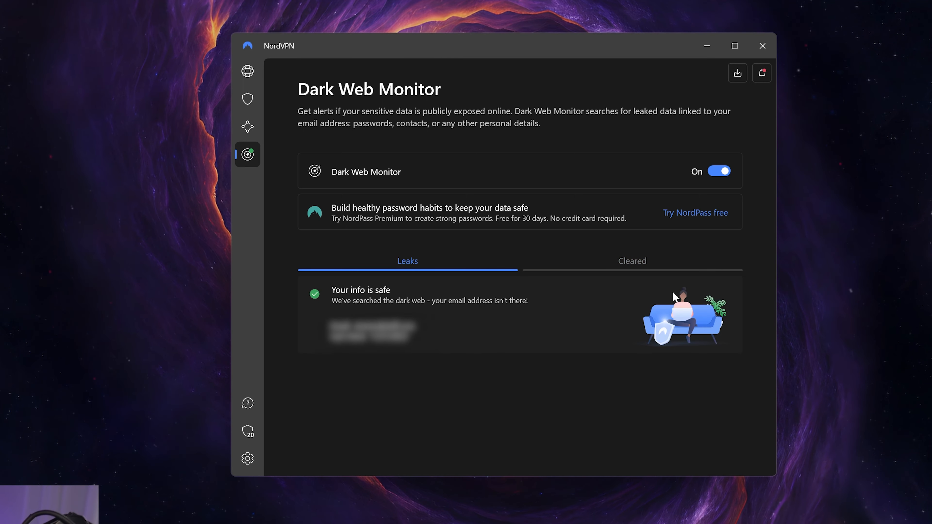
pyautogui.click(247, 99)
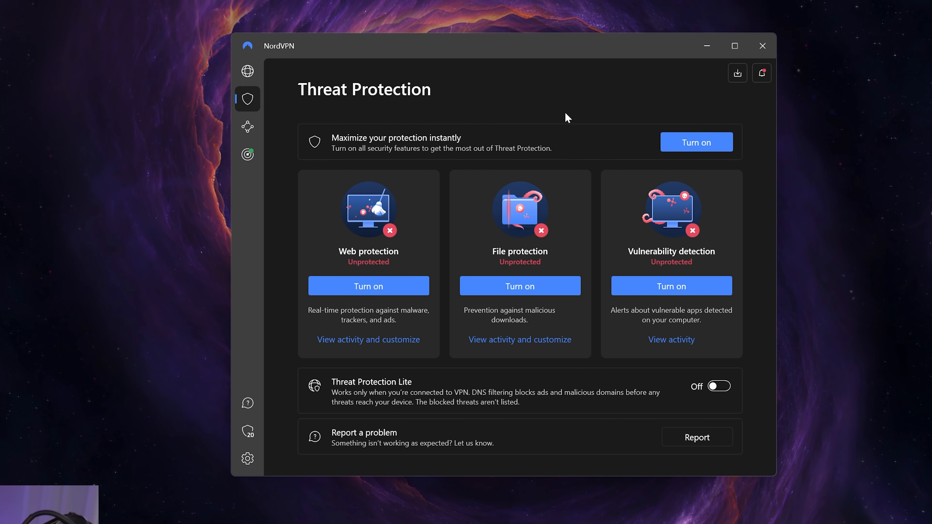
pyautogui.moveTo(515, 238)
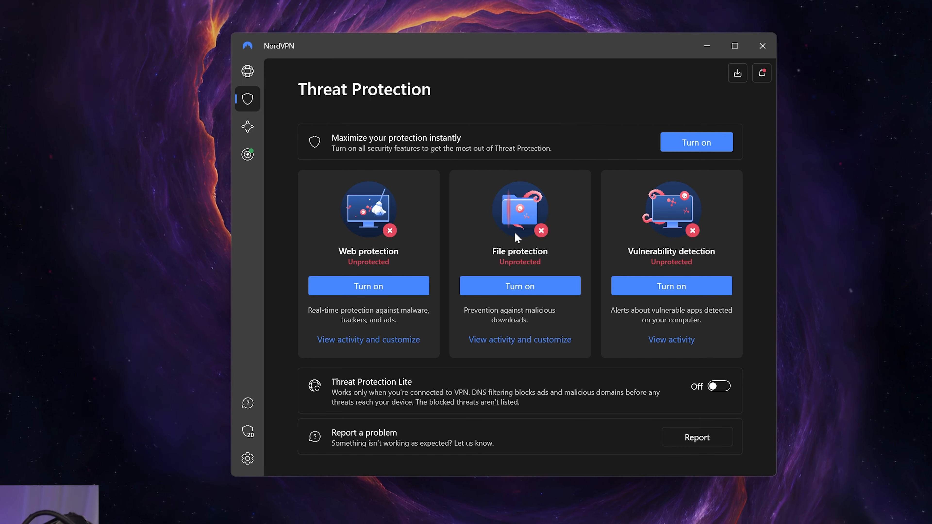
pyautogui.moveTo(577, 396)
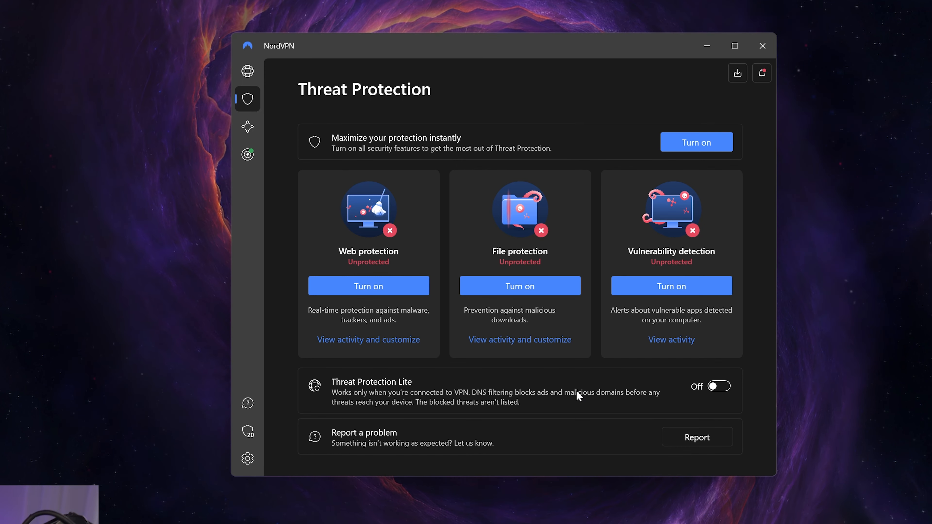
# - Return from Threat Protection to the VPN connection map screen
pyautogui.click(247, 71)
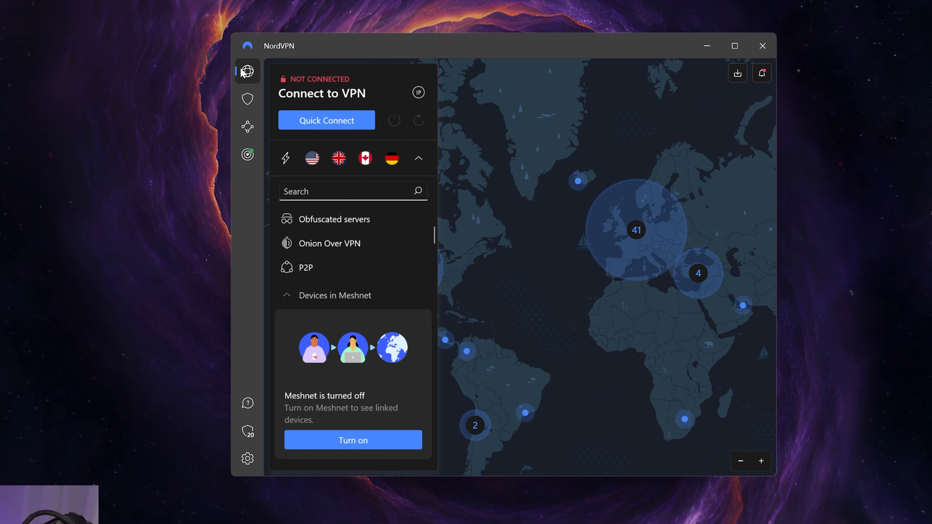
pyautogui.moveTo(368, 243)
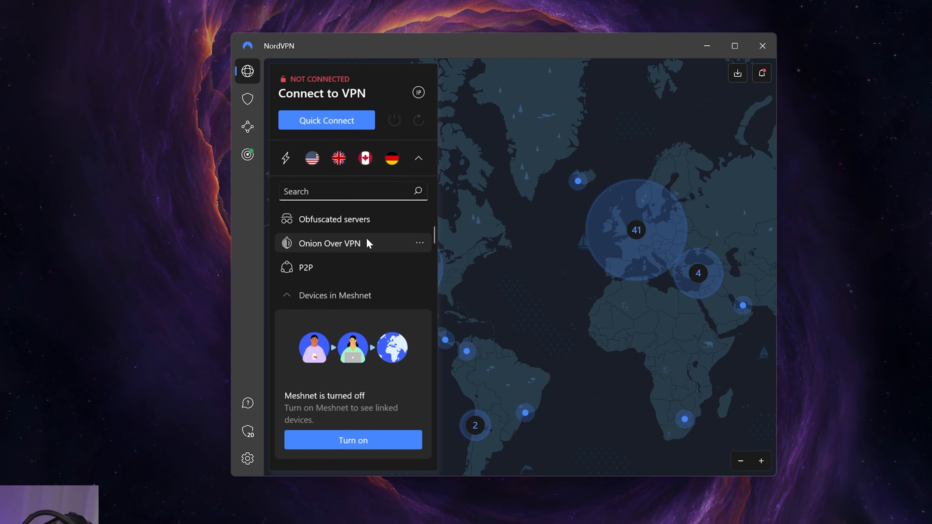
# - Expand Specialty servers (Dedicated IP, Double VPN, Obfuscated, Onion Over VPN, P2P), then go to Settings
pyautogui.click(329, 222)
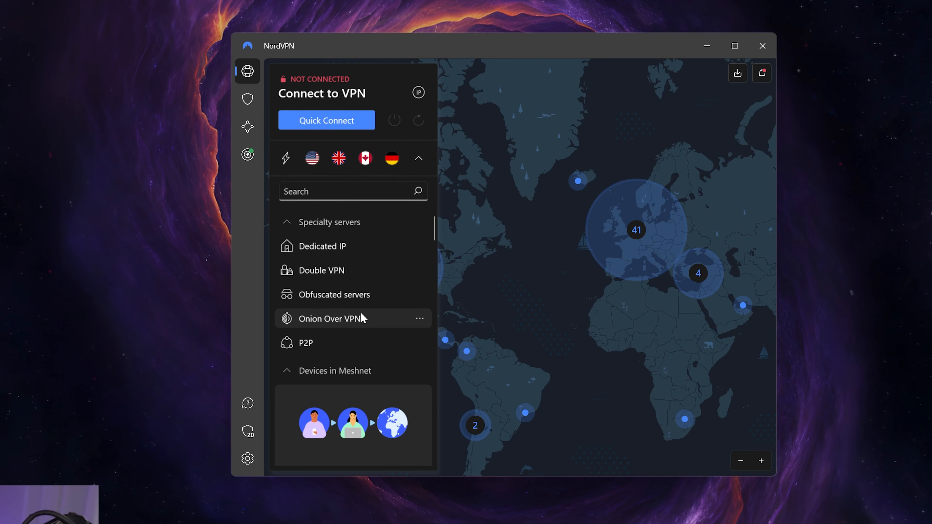
pyautogui.moveTo(373, 294)
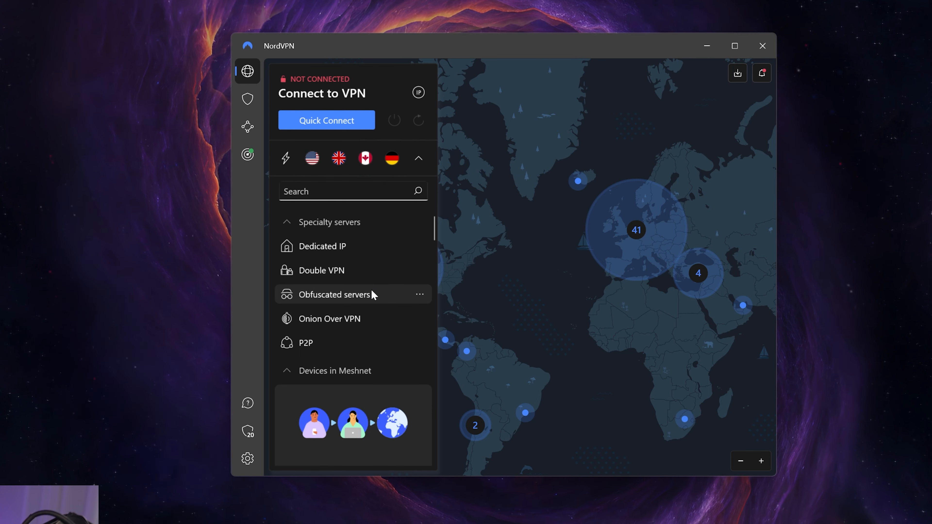
pyautogui.moveTo(337, 264)
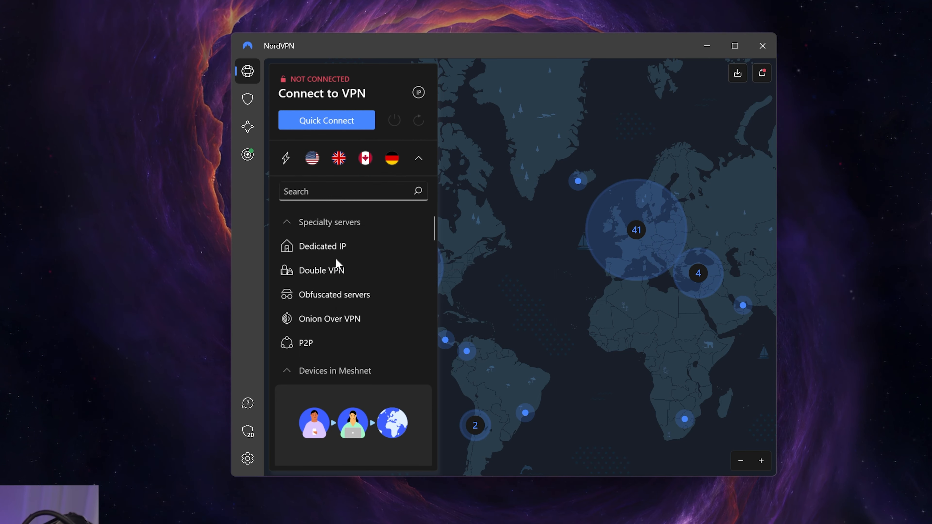
pyautogui.moveTo(360, 327)
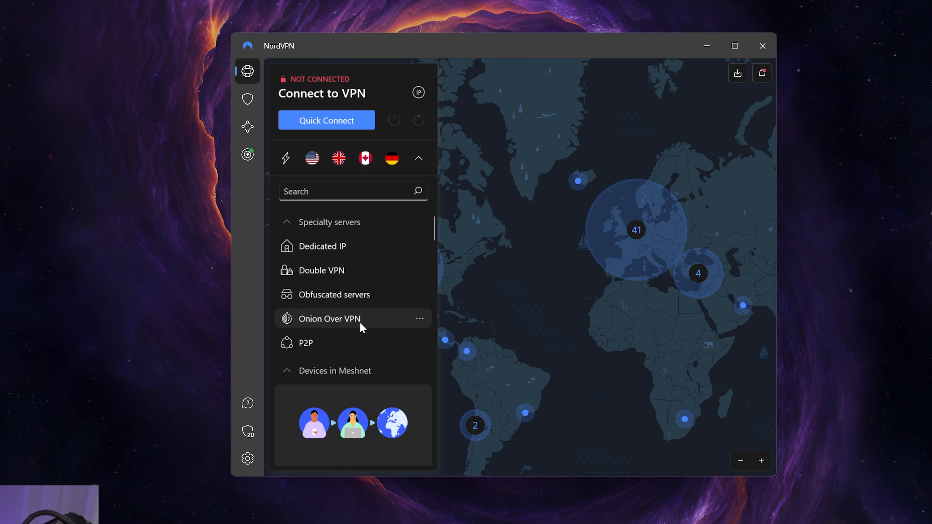
pyautogui.moveTo(308, 246)
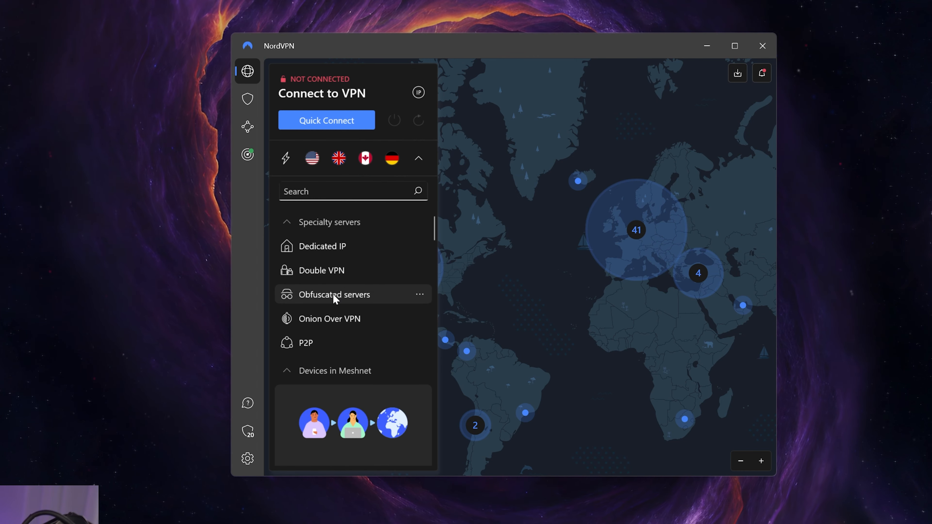
pyautogui.moveTo(390, 244)
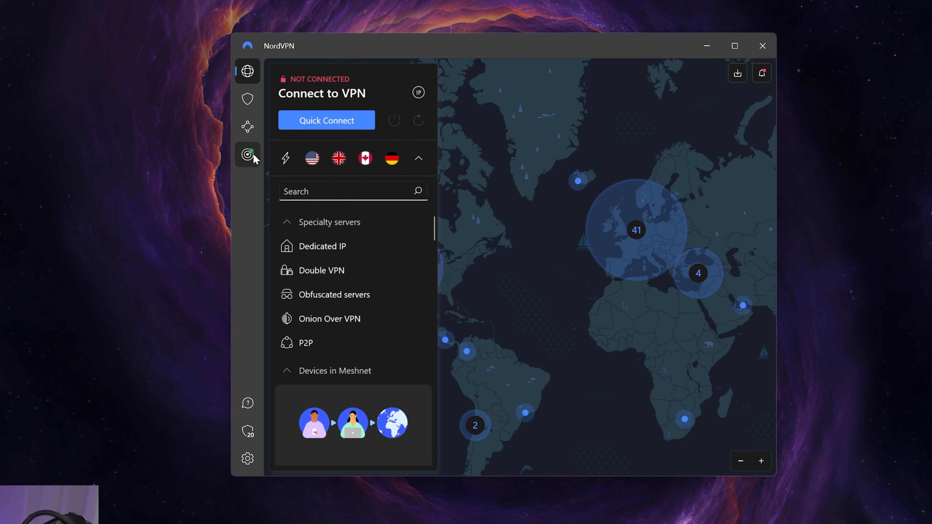
pyautogui.click(247, 458)
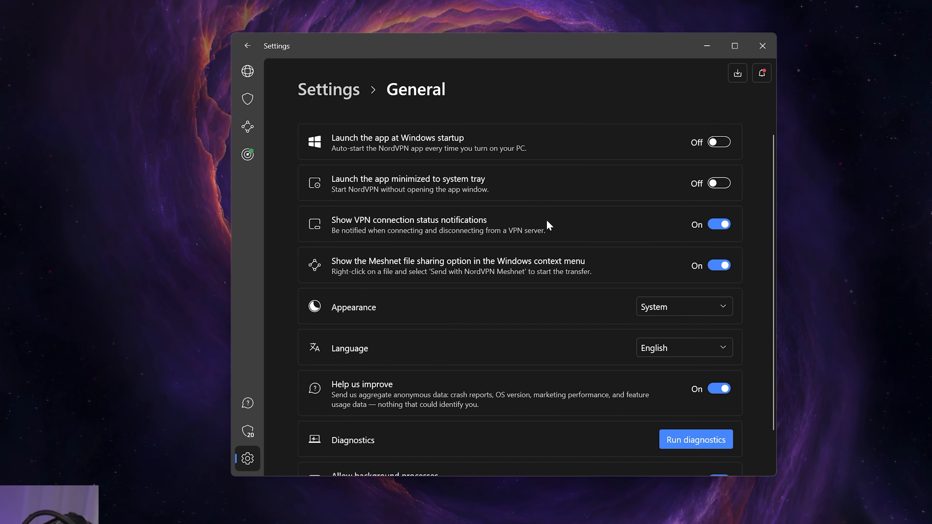
pyautogui.moveTo(614, 244)
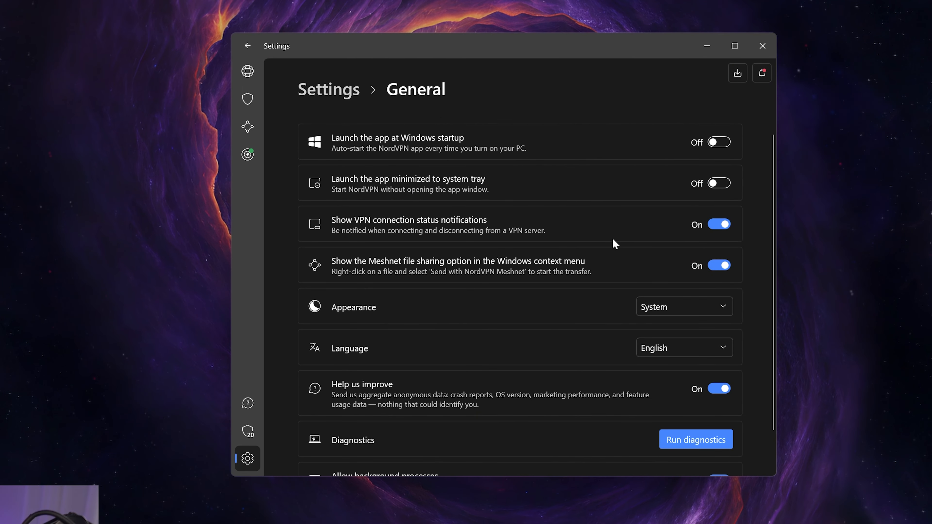
# - Launch Run diagnostics from Settings > General to start the NordVPN Diagnostics Tool
pyautogui.click(683, 306)
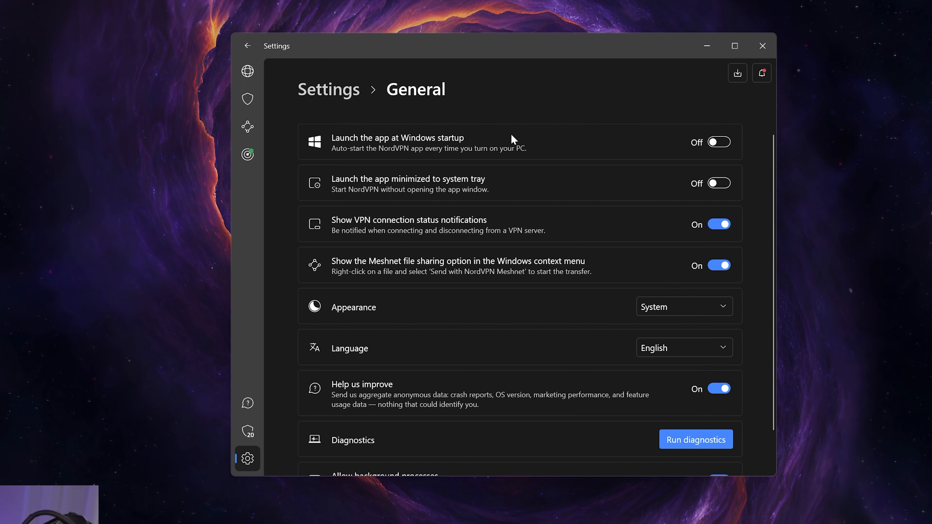
pyautogui.scroll(-3)
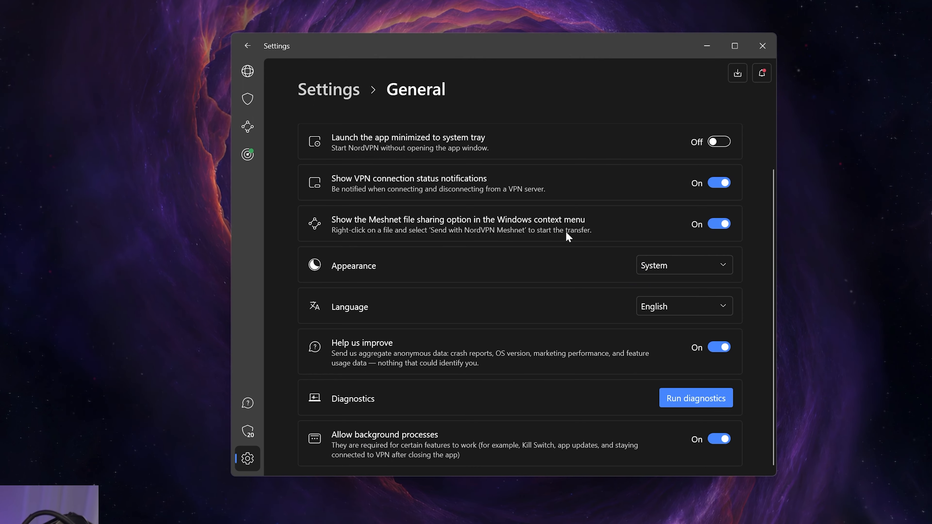
pyautogui.moveTo(632, 308)
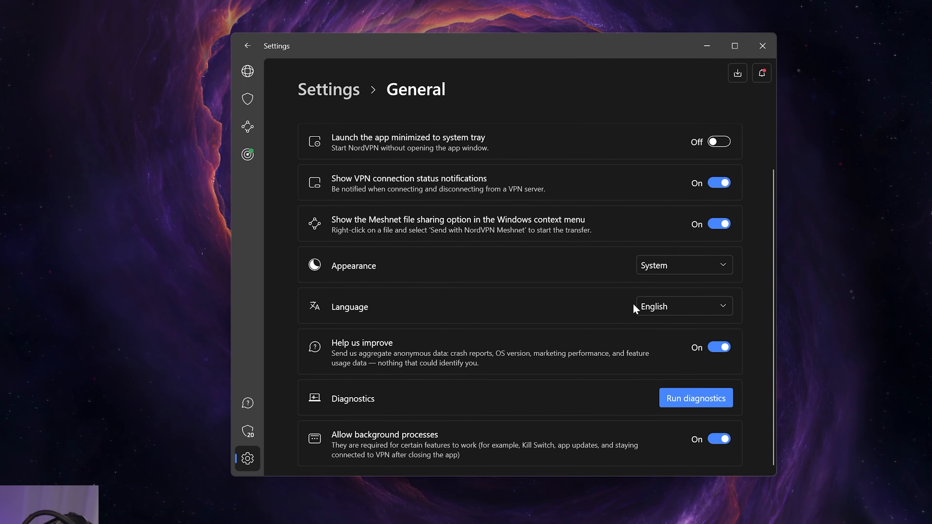
pyautogui.moveTo(559, 296)
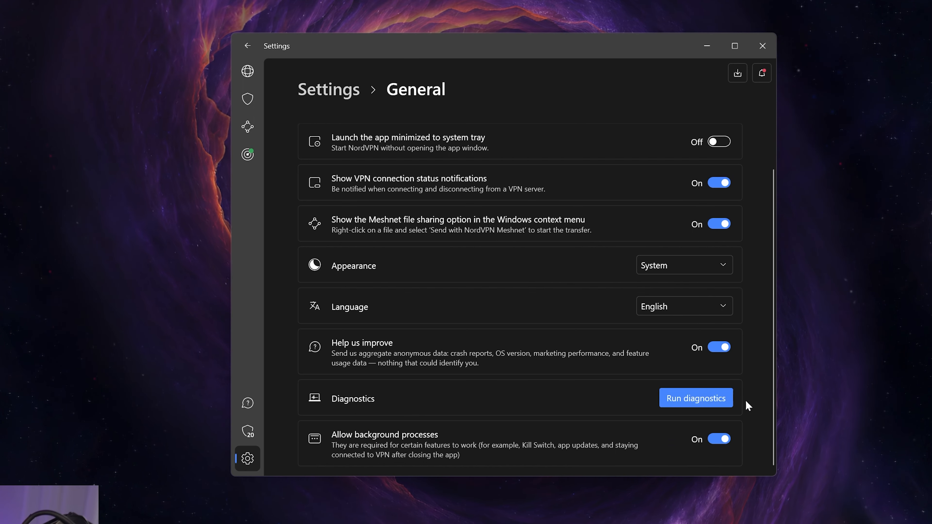
pyautogui.scroll(3)
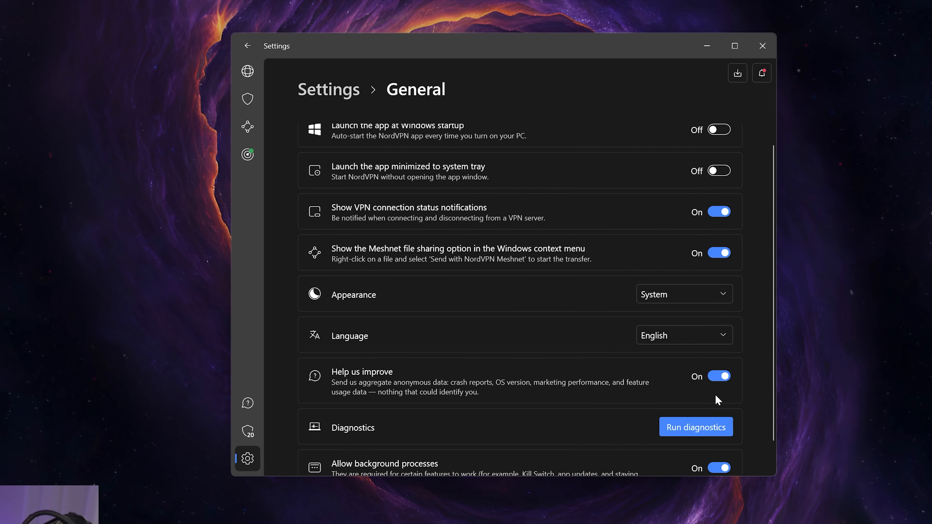
pyautogui.scroll(-3)
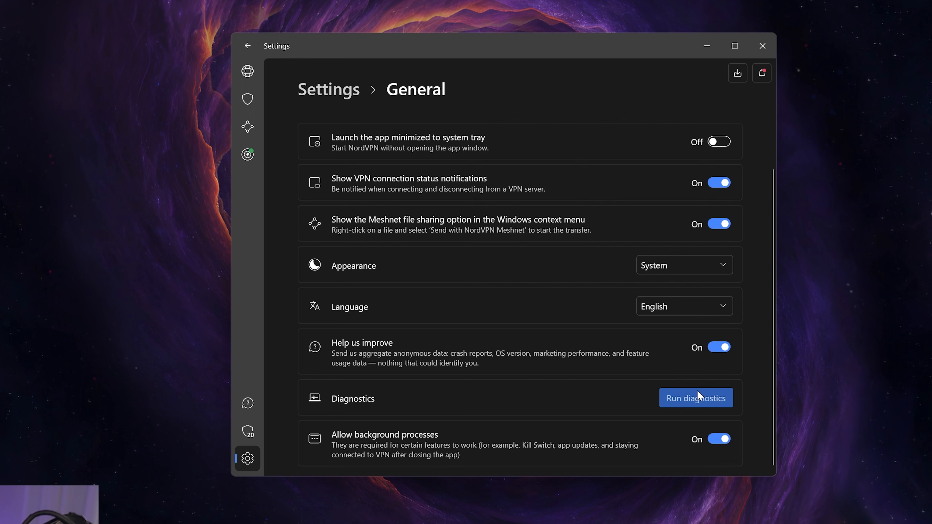
pyautogui.click(695, 398)
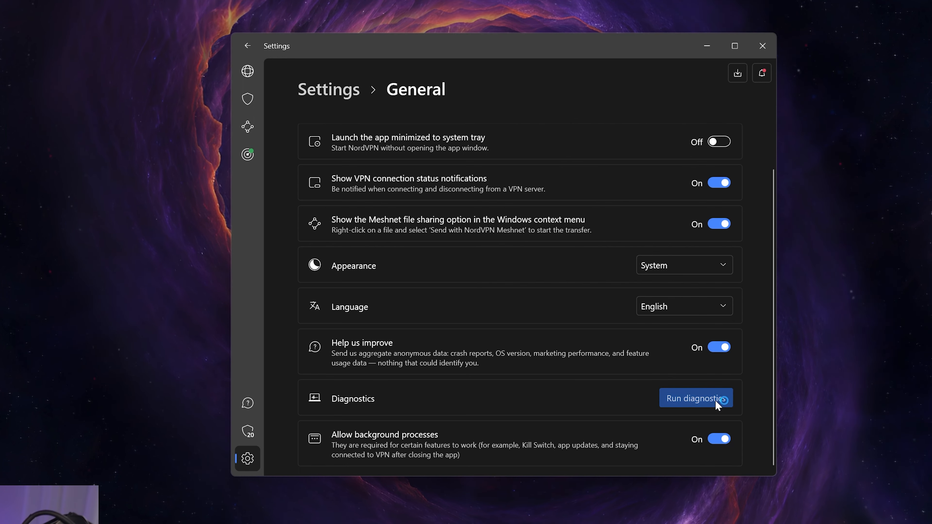
pyautogui.click(695, 398)
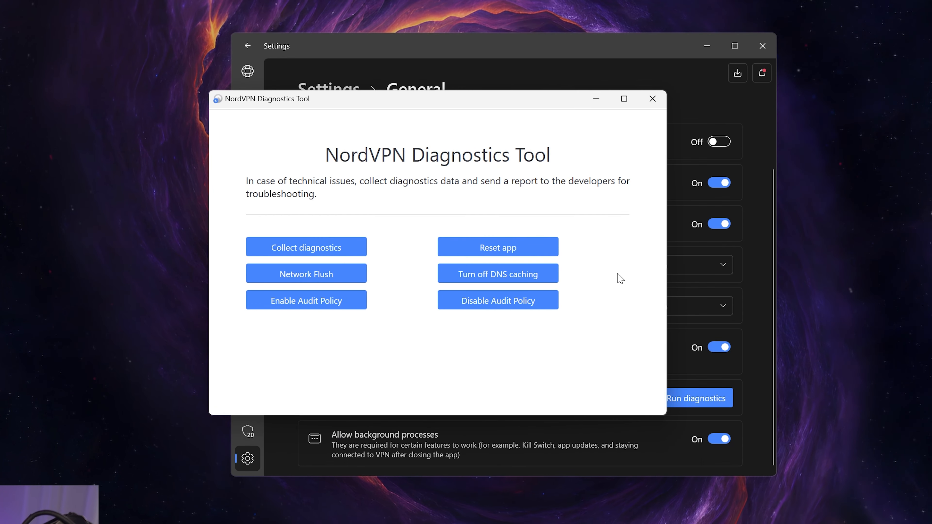
pyautogui.moveTo(367, 107)
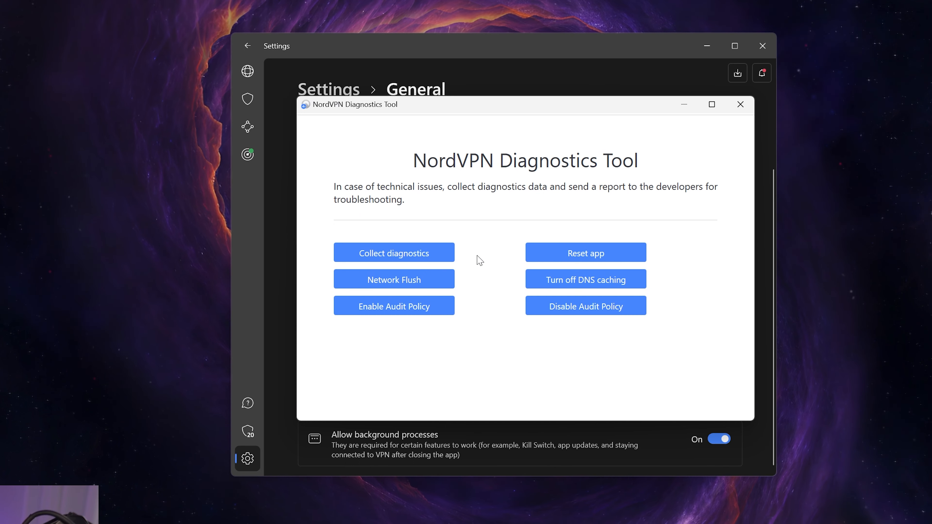
pyautogui.moveTo(585, 252)
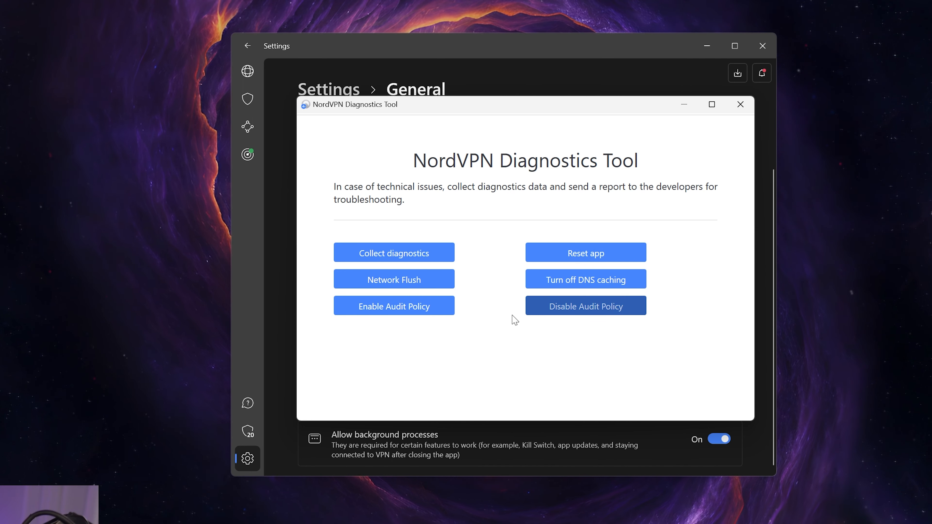
pyautogui.moveTo(393, 279)
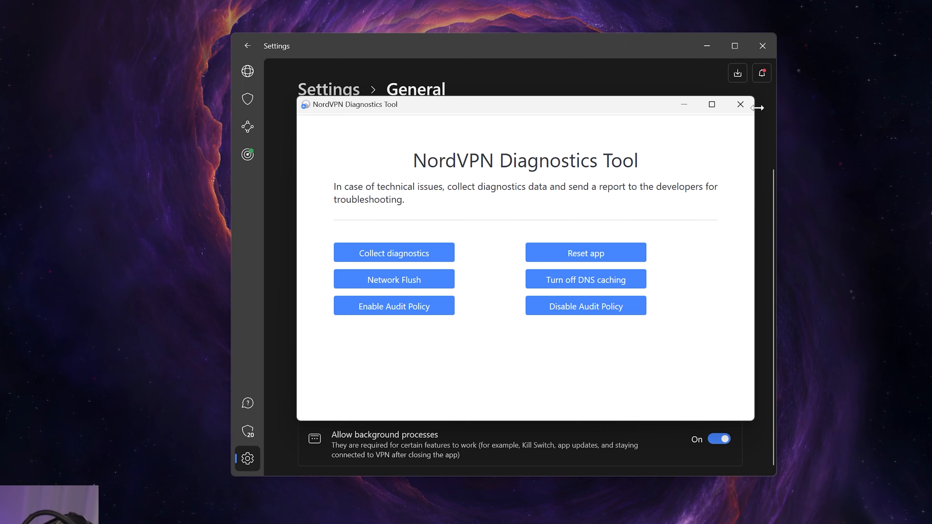
# - Close the Diagnostics Tool window, leaving the Kill Switch settings visible
pyautogui.click(739, 105)
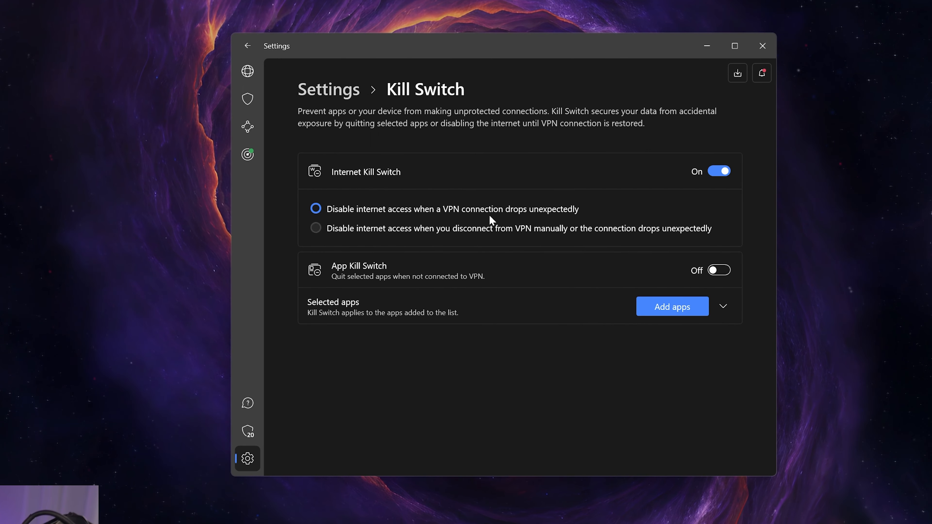
pyautogui.moveTo(349, 77)
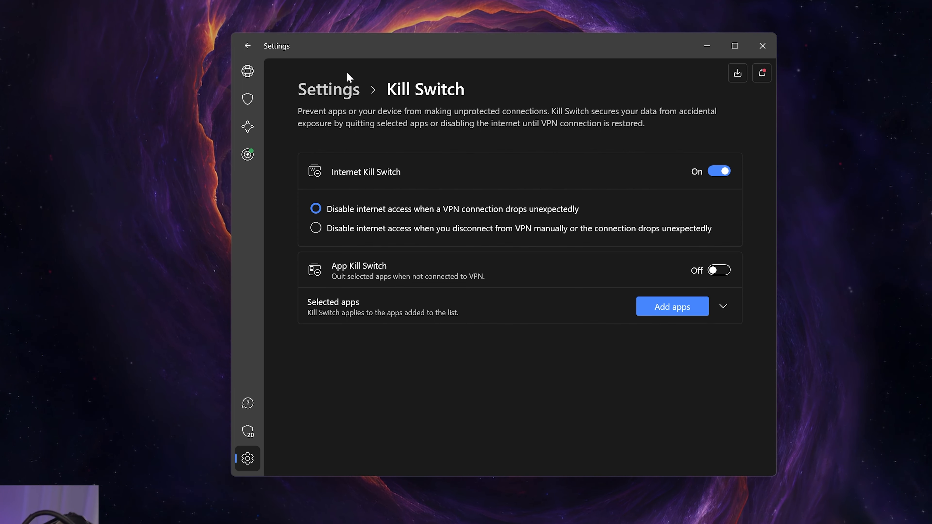
pyautogui.moveTo(672, 307)
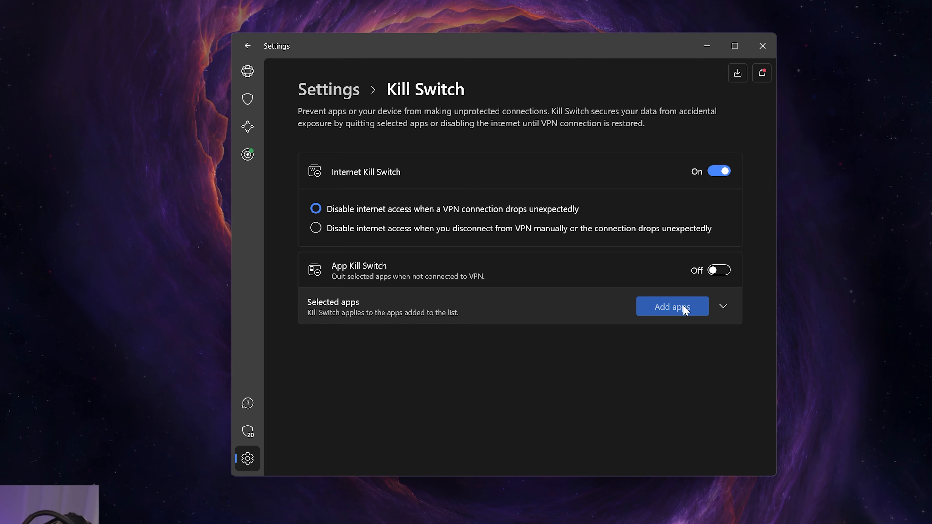
# - Expand the App Kill Switch selected-apps list (none listed), then go back to the settings overview
pyautogui.click(723, 306)
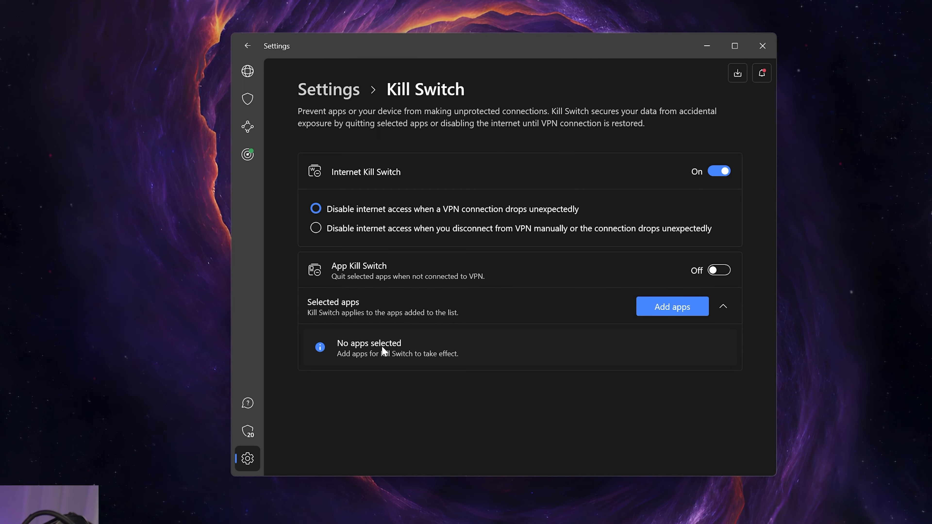
pyautogui.moveTo(614, 349)
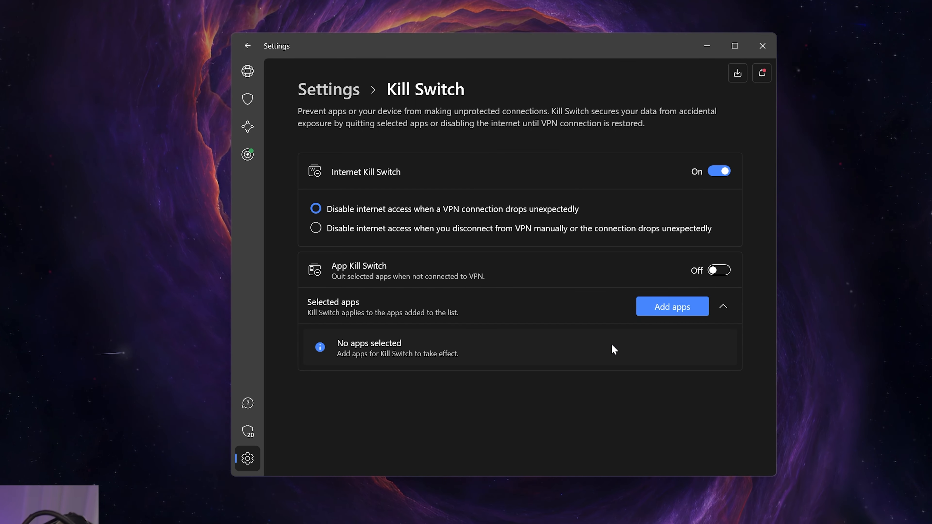
pyautogui.click(248, 46)
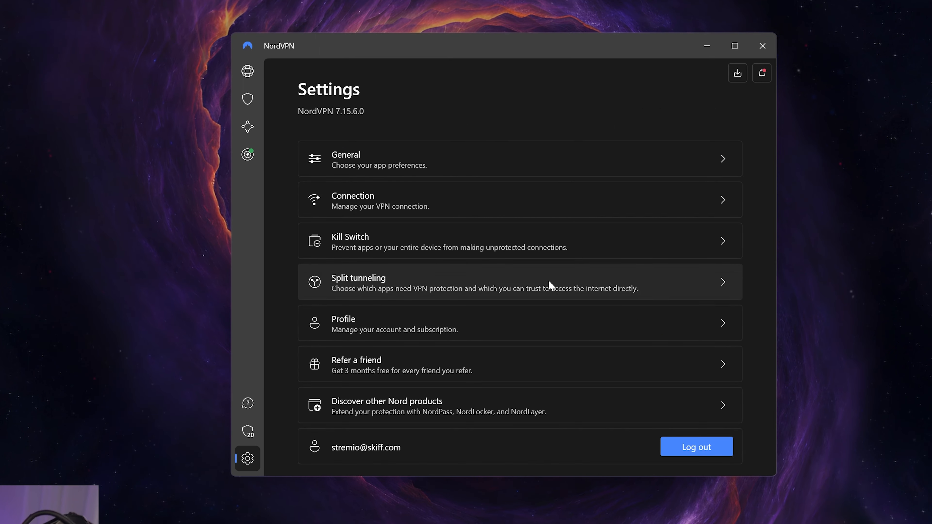
pyautogui.moveTo(452, 271)
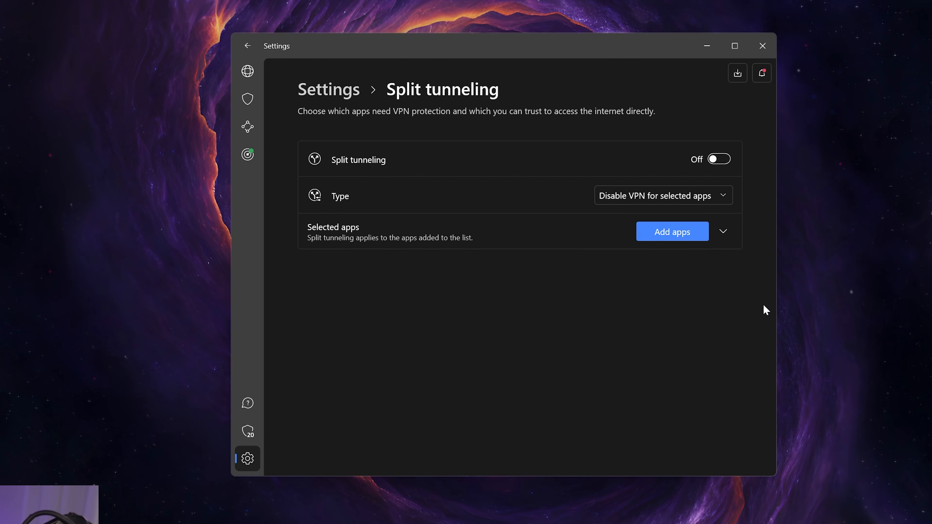
pyautogui.click(662, 195)
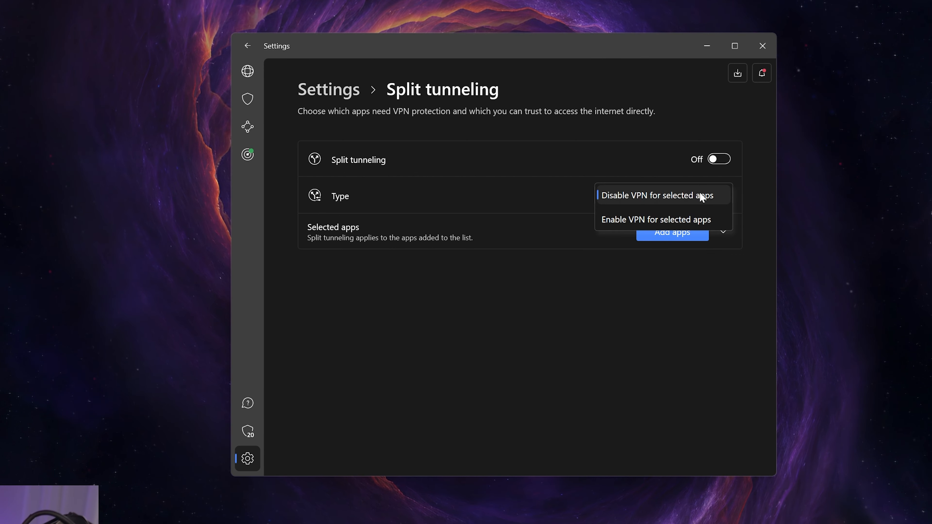
pyautogui.click(656, 195)
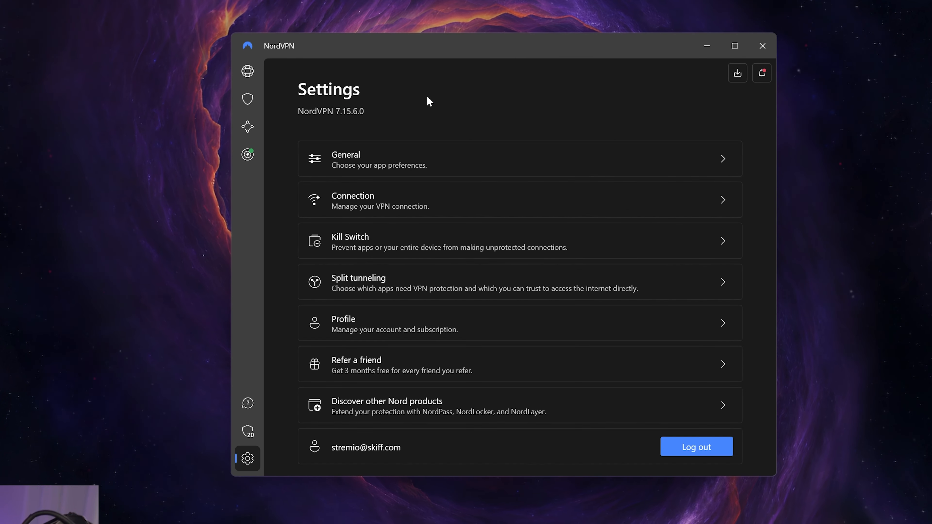
pyautogui.moveTo(546, 288)
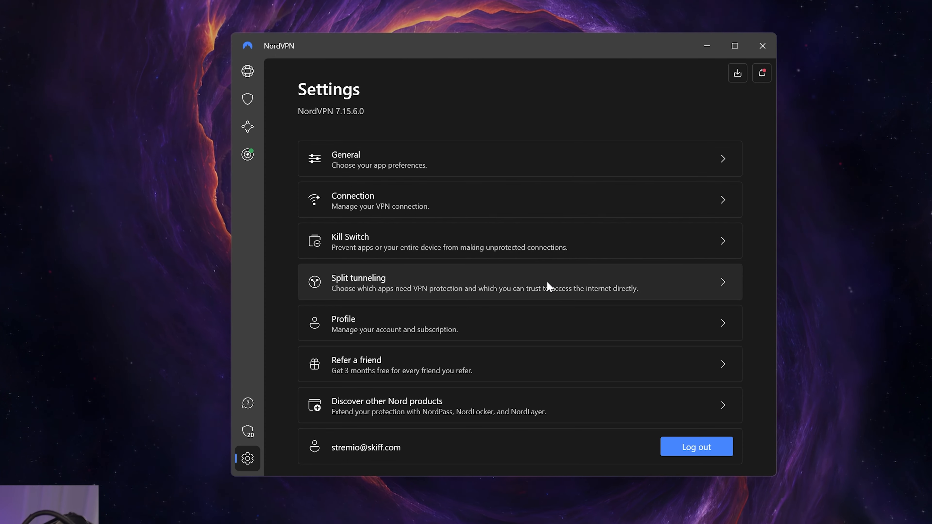
pyautogui.click(519, 199)
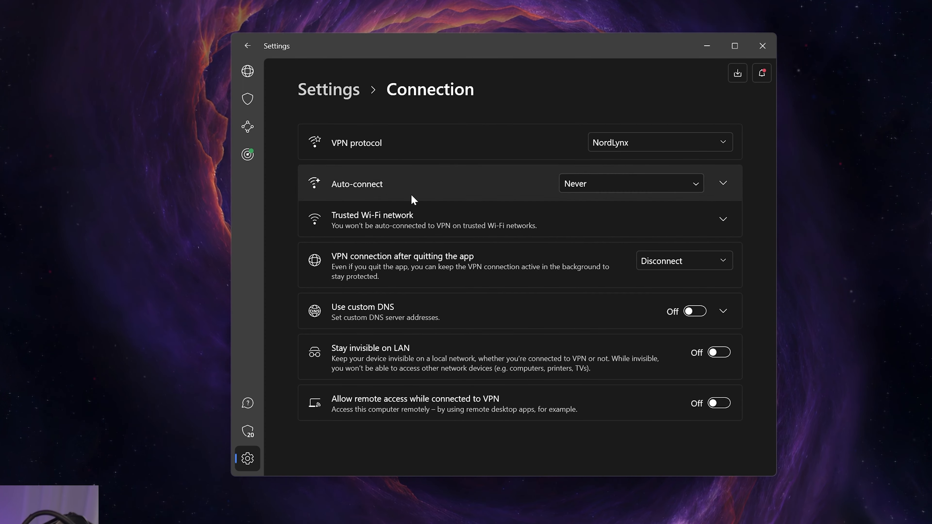
pyautogui.click(247, 45)
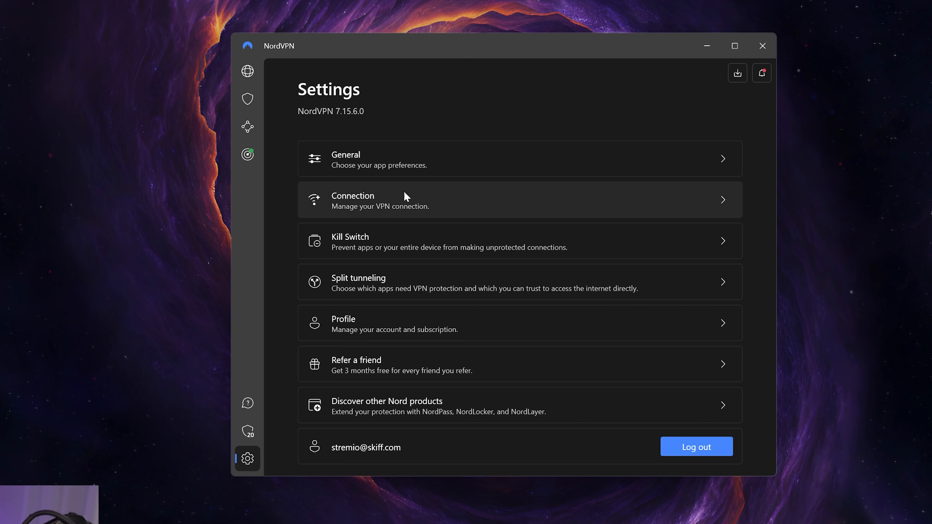
pyautogui.click(519, 241)
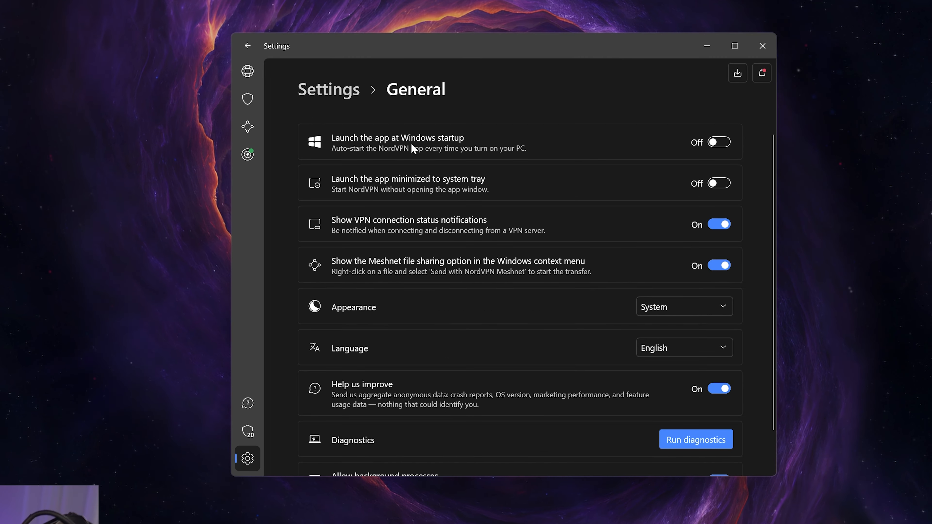
pyautogui.click(247, 45)
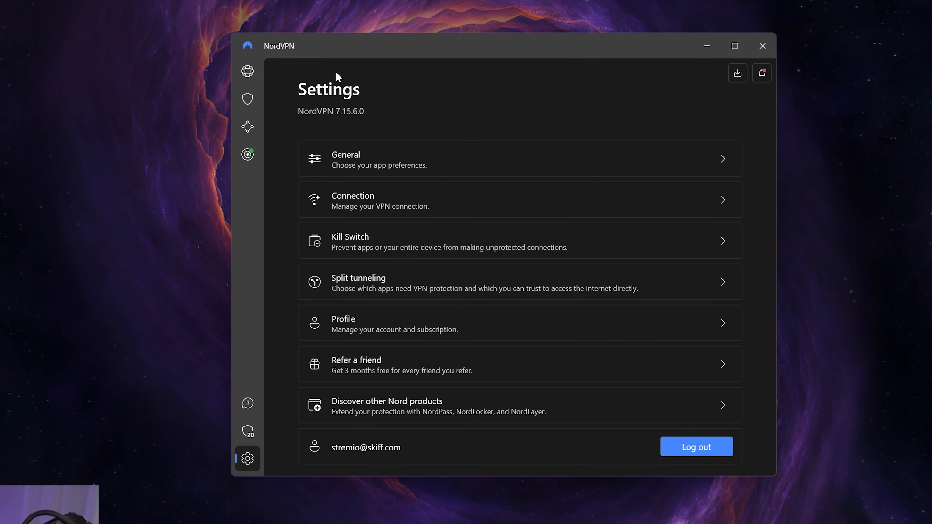